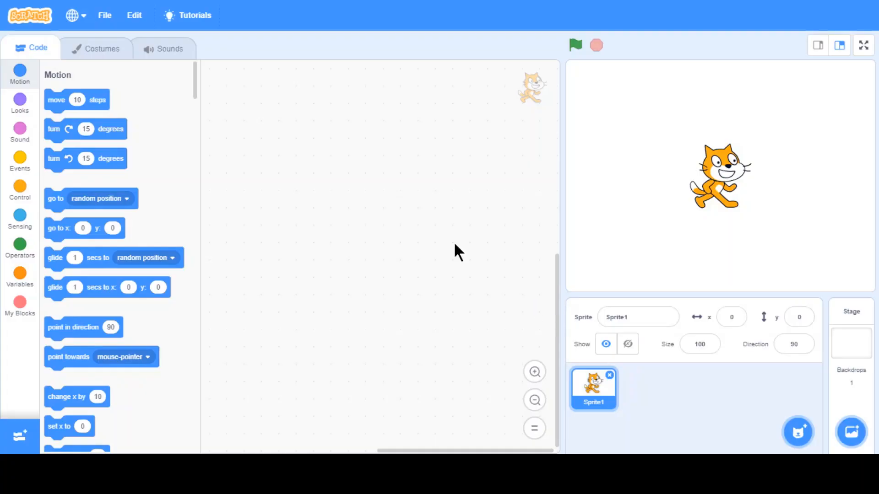
mouse_move(504, 183)
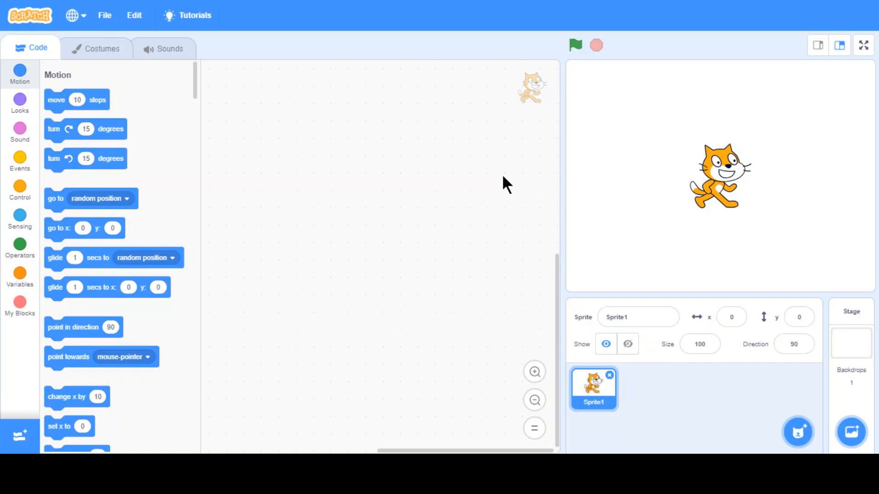
mouse_move(454, 337)
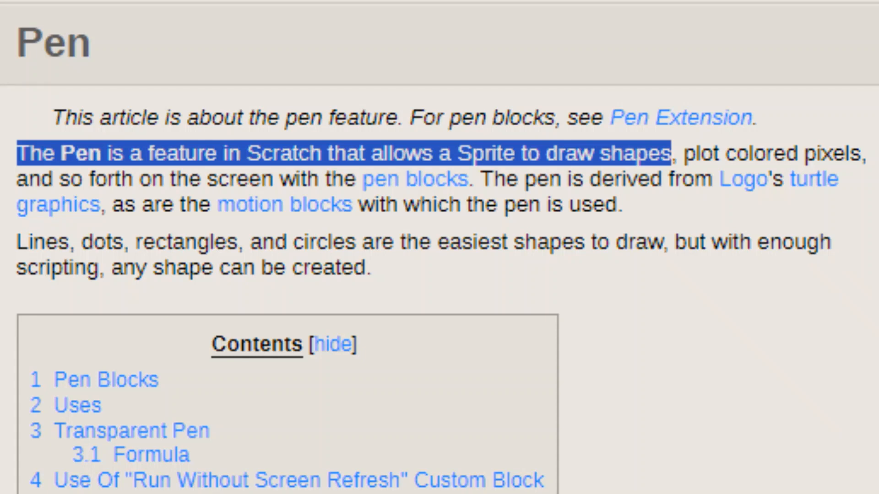
mouse_move(113, 412)
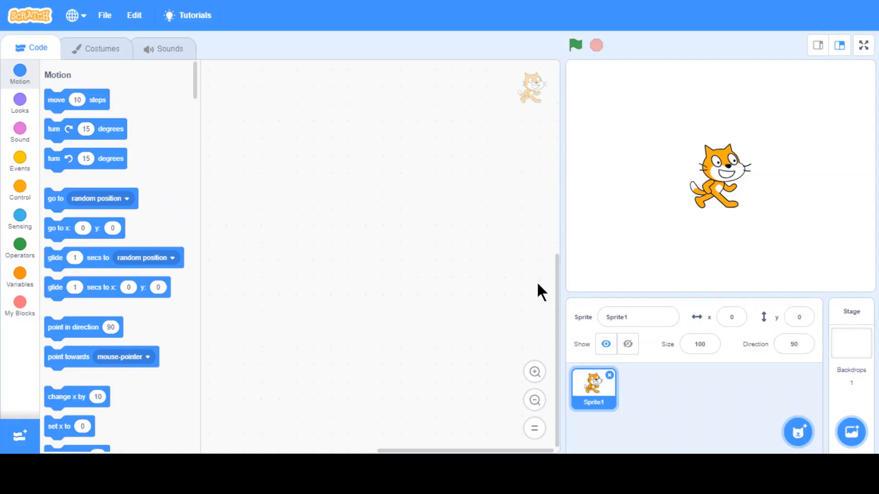
mouse_move(509, 415)
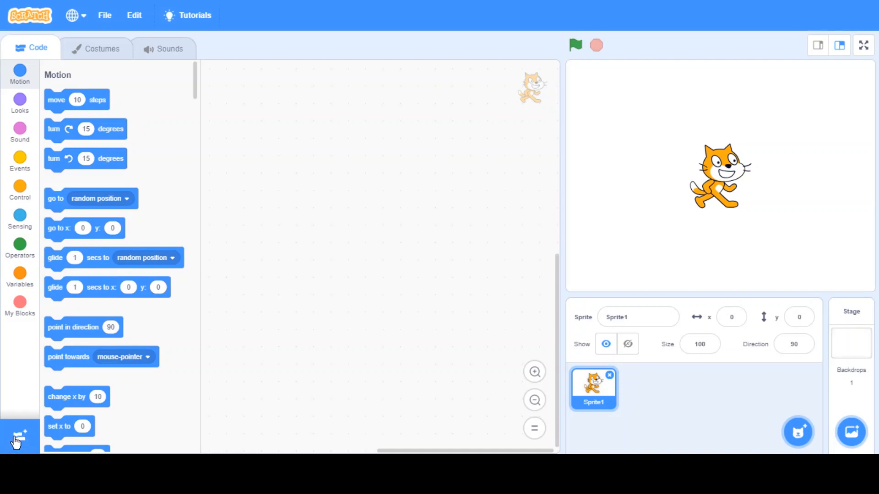
Add the Pen extension and build: when flag clicked, forever go to mouse-pointer
left_click(15, 434)
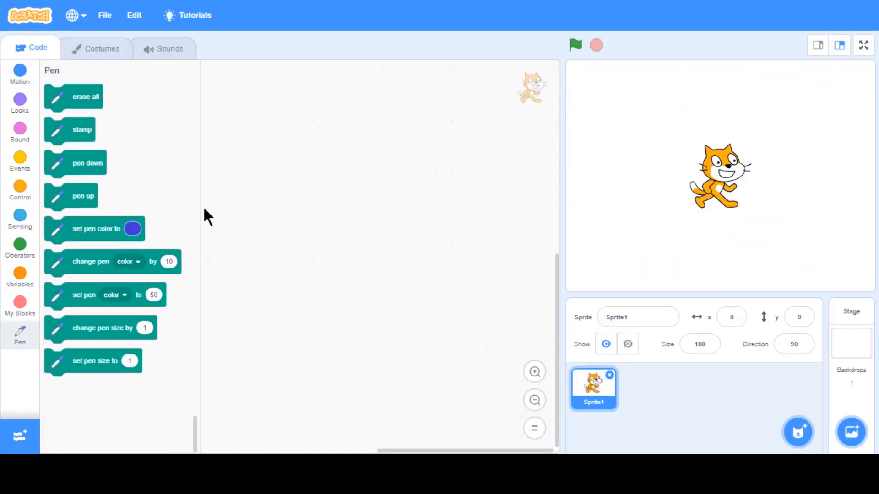
mouse_move(142, 249)
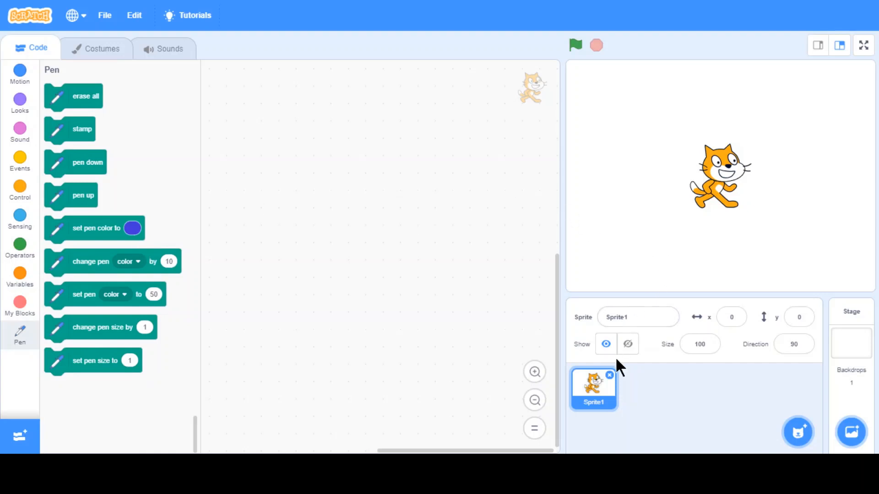
mouse_move(82, 197)
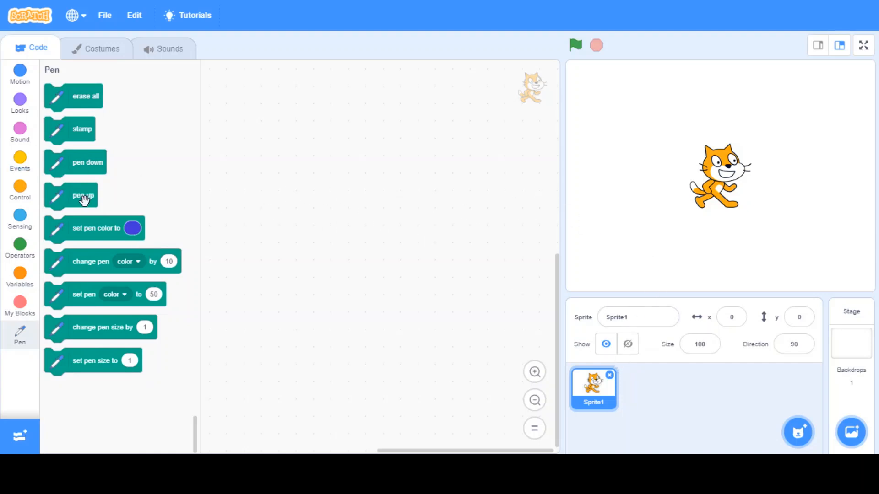
left_click_drag(719, 176, 663, 141)
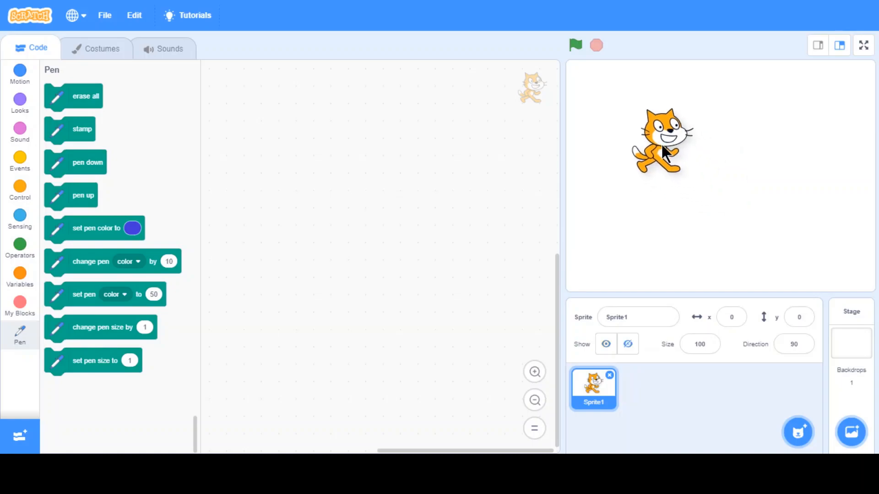
left_click(20, 159)
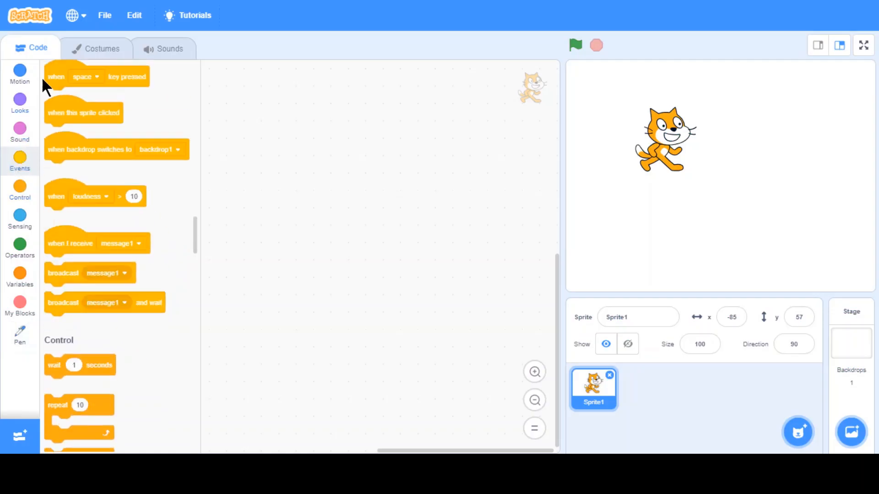
left_click_drag(75, 77, 294, 151)
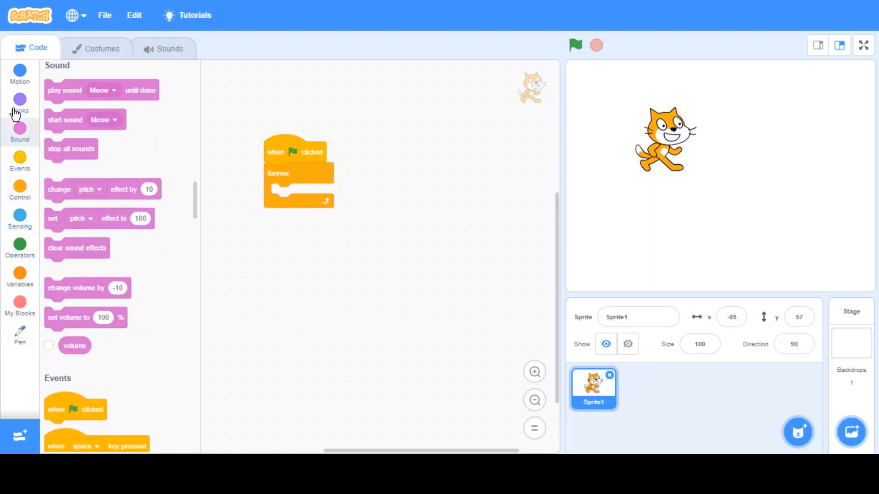
left_click(20, 73)
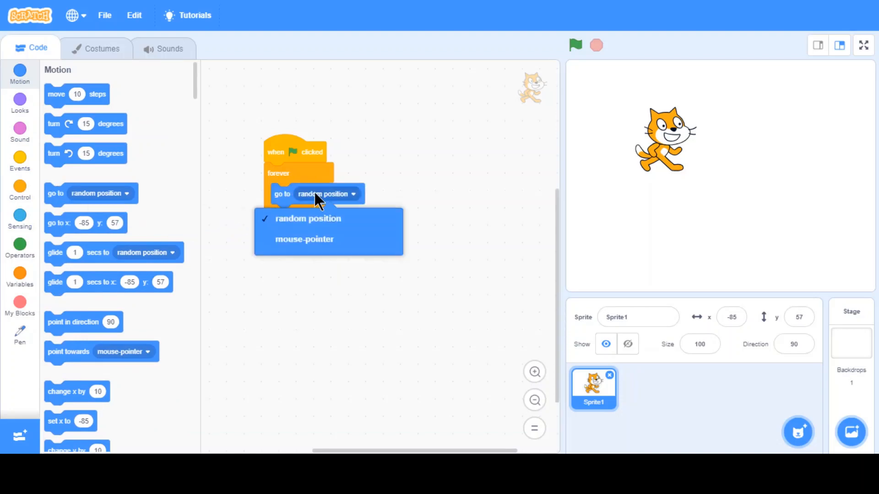
left_click(304, 239)
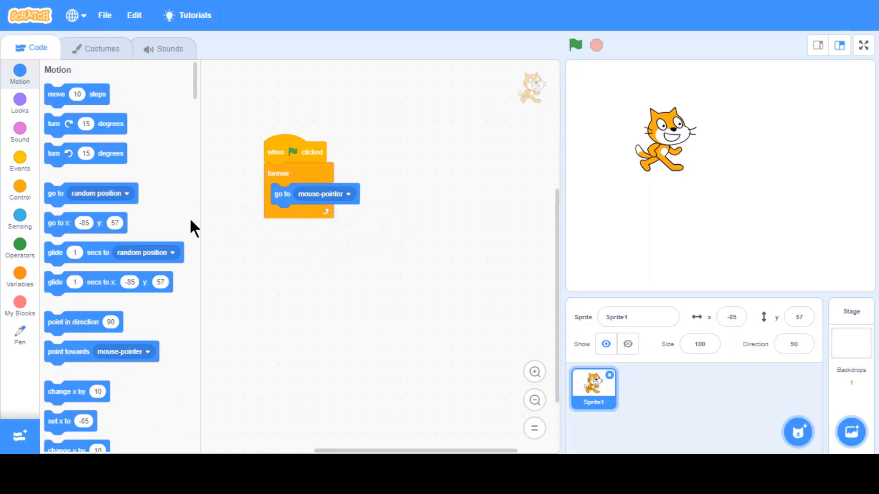
mouse_move(20, 275)
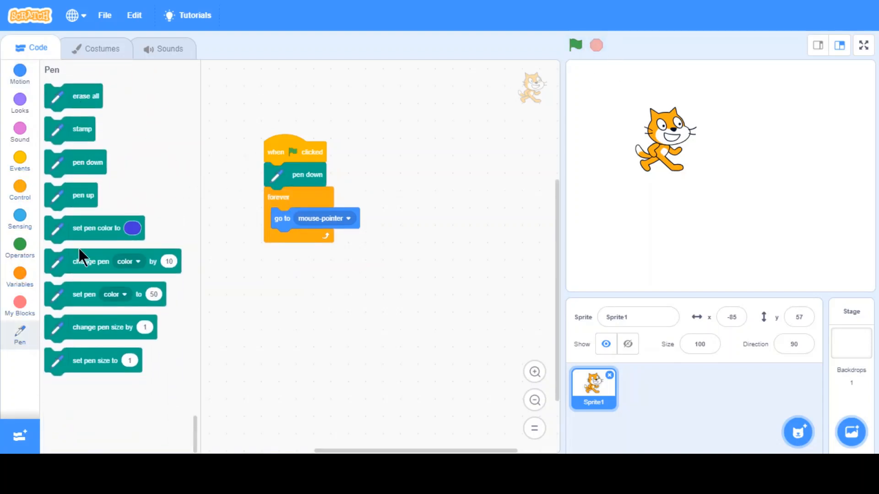
Set pen colour to red (Color 0, Saturation 100, Brightness 100) after pen down, then run to draw red scribbles
left_click_drag(95, 228, 325, 201)
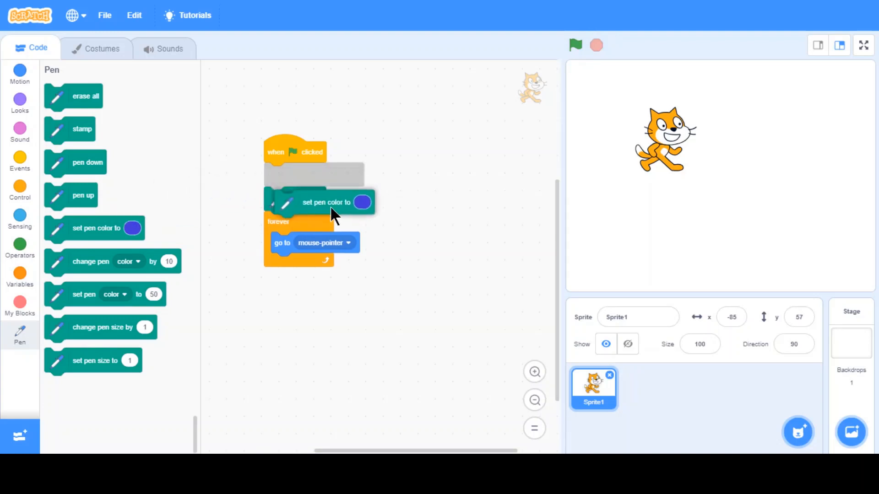
left_click(362, 201)
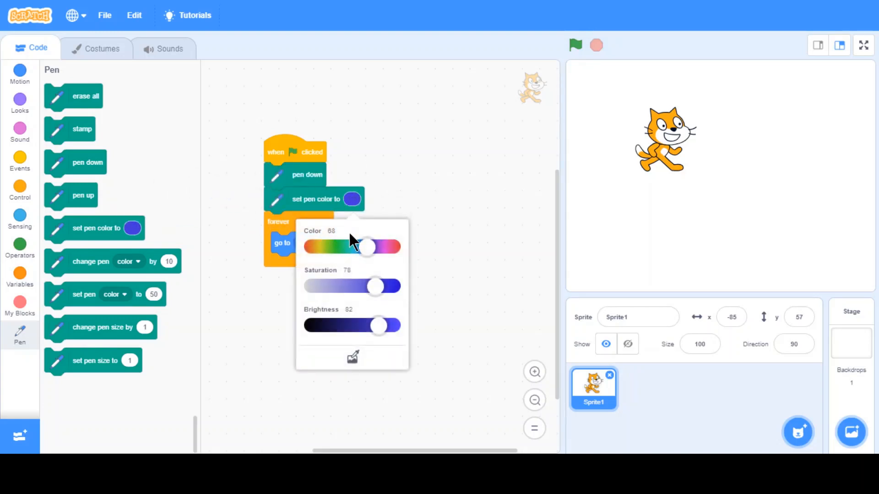
left_click_drag(367, 247, 311, 246)
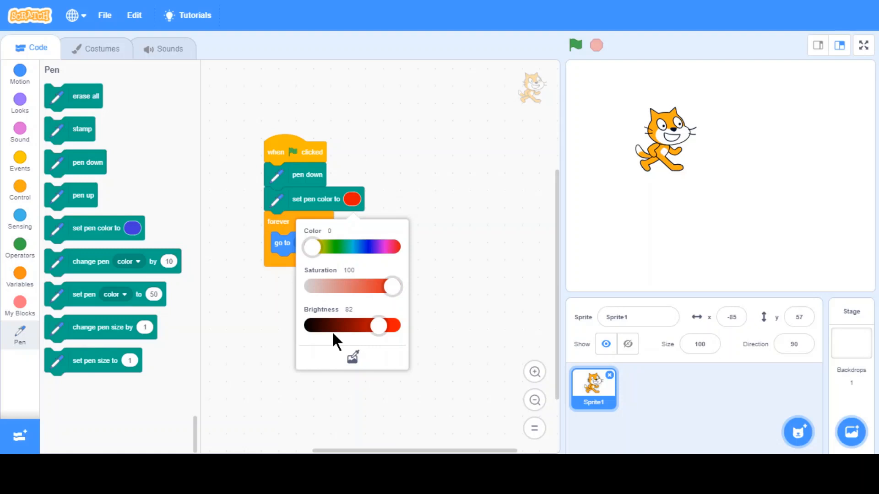
left_click_drag(379, 326, 390, 326)
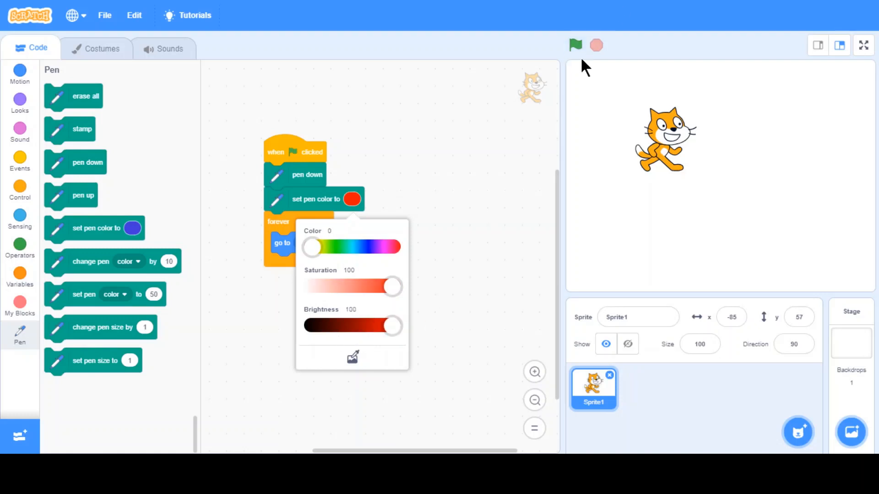
left_click(575, 46)
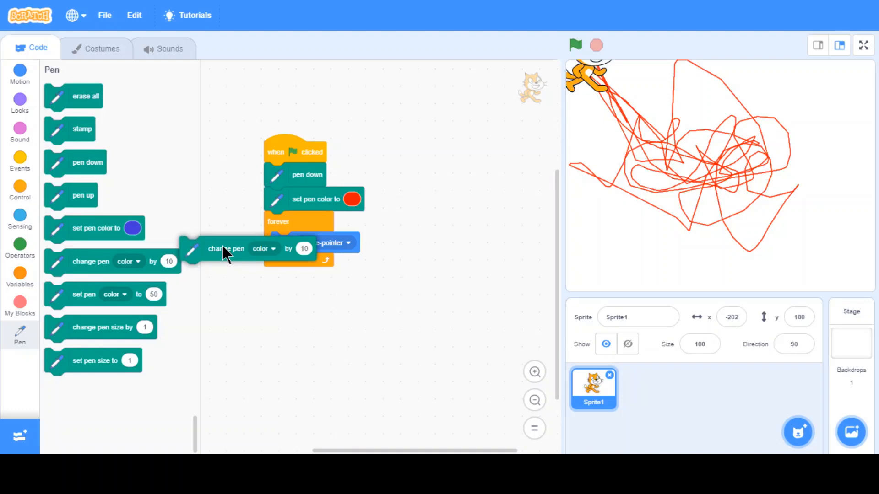
Add 'change pen color by 10' inside the forever loop and run to draw rainbow lines
left_click_drag(224, 249, 317, 265)
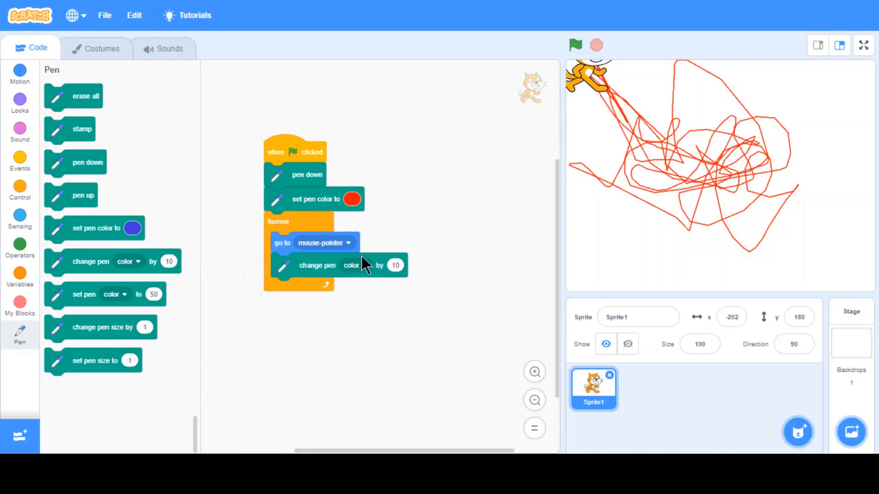
mouse_move(605, 20)
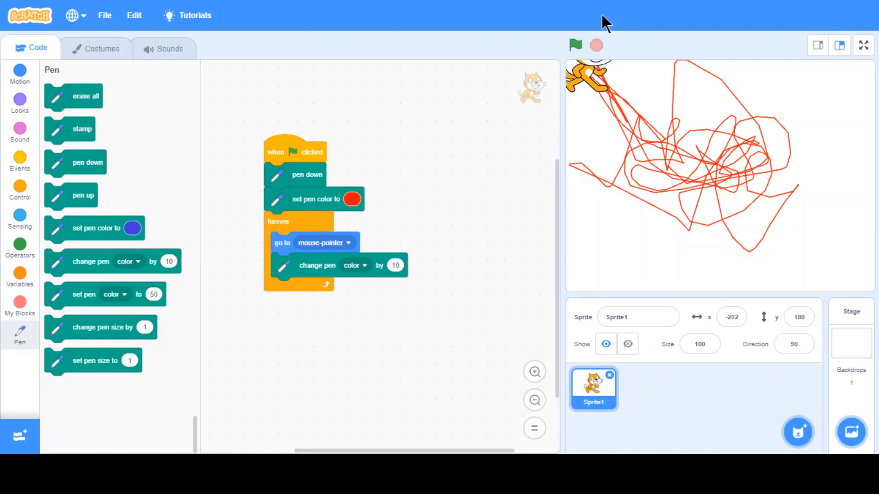
left_click(575, 45)
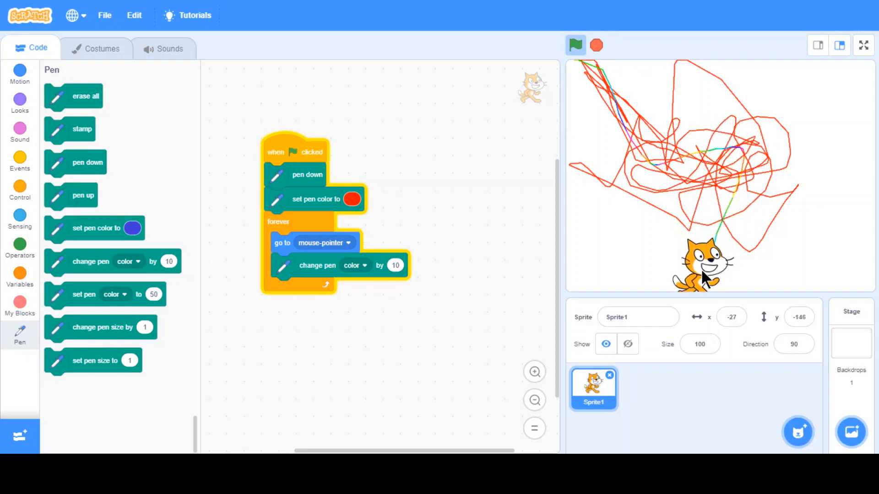
left_click(576, 44)
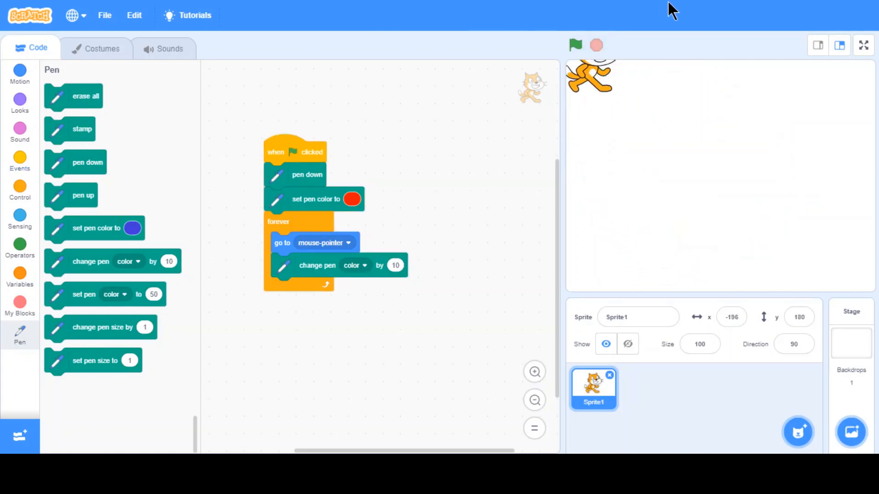
left_click(576, 45)
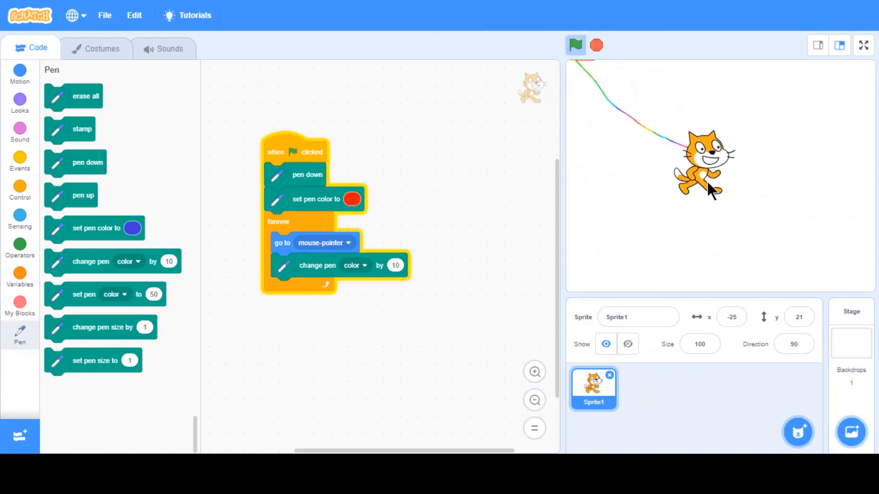
mouse_move(628, 211)
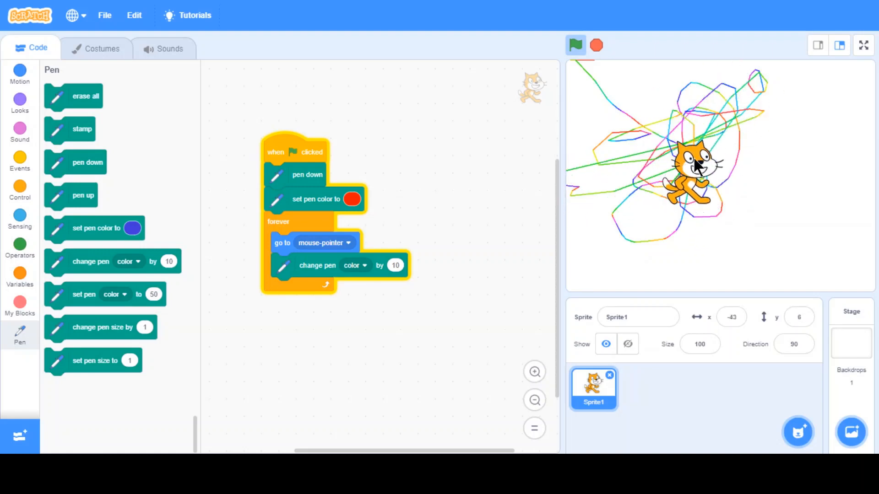
mouse_move(714, 136)
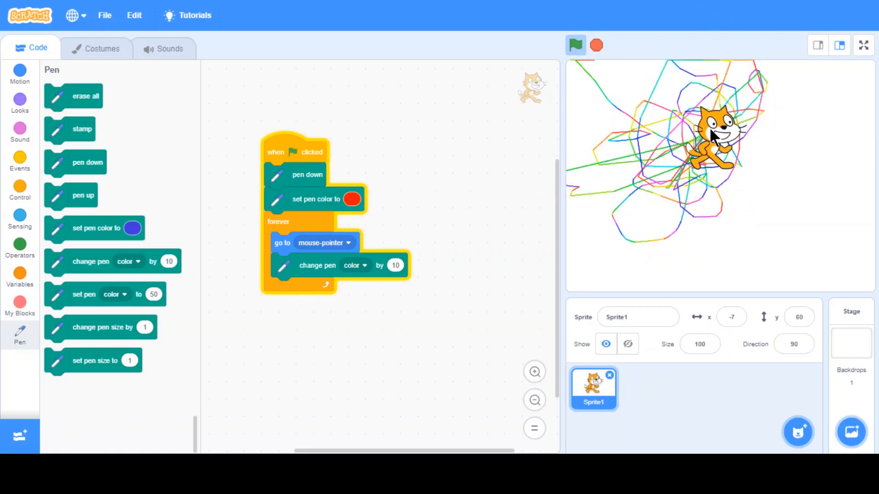
Switch the loop's 'change pen ... by 10' block from color to saturation and run it
left_click(577, 45)
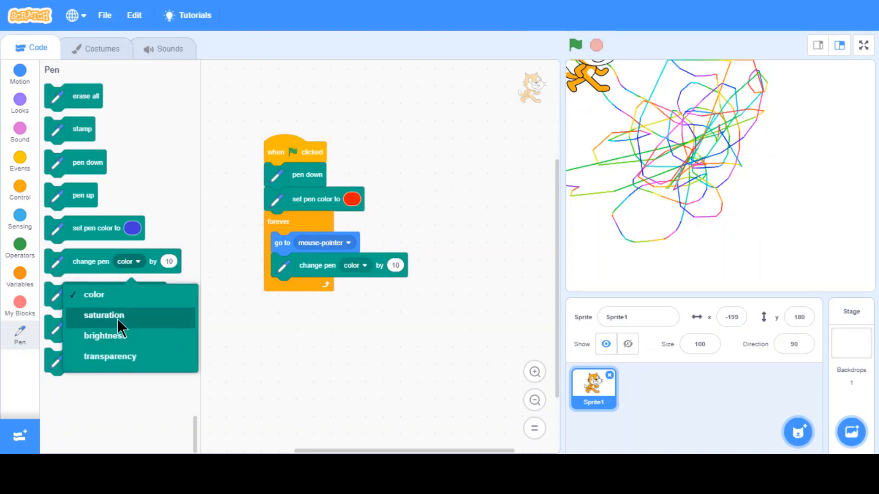
left_click(103, 315)
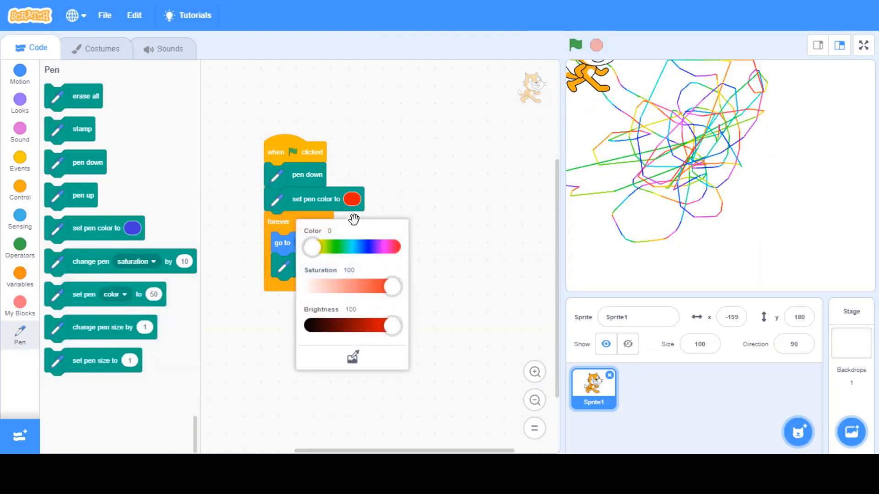
mouse_move(406, 302)
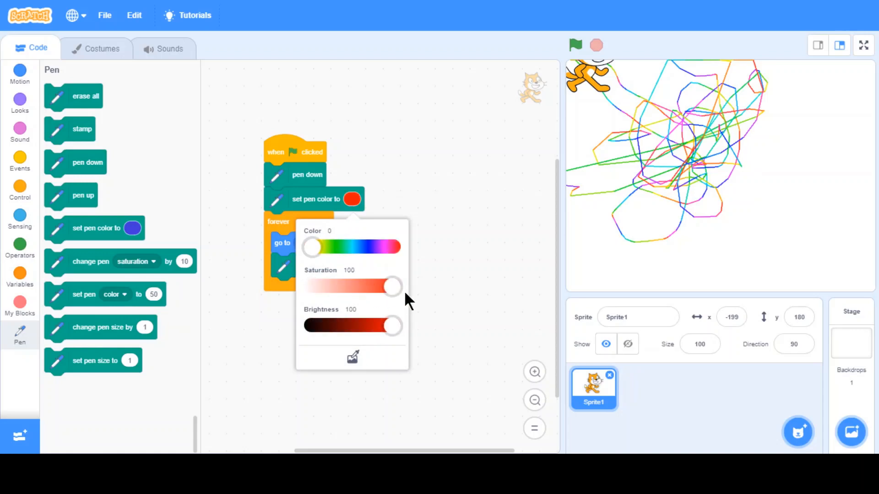
left_click(576, 46)
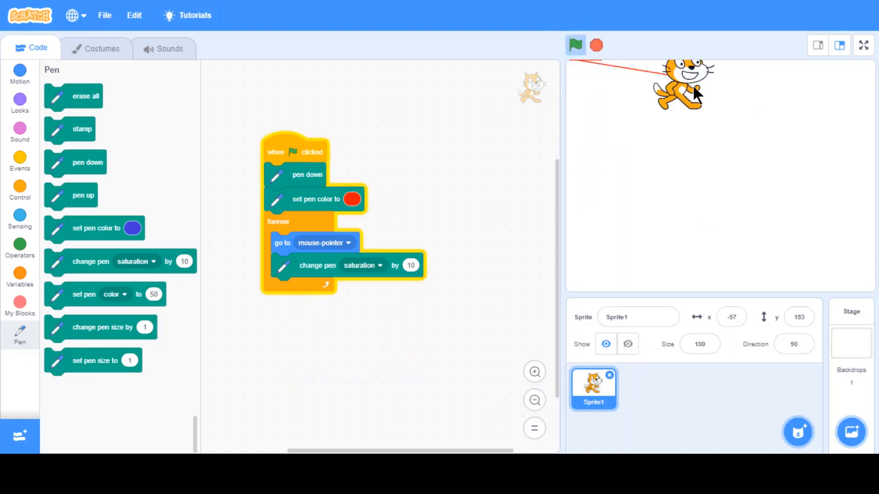
mouse_move(666, 201)
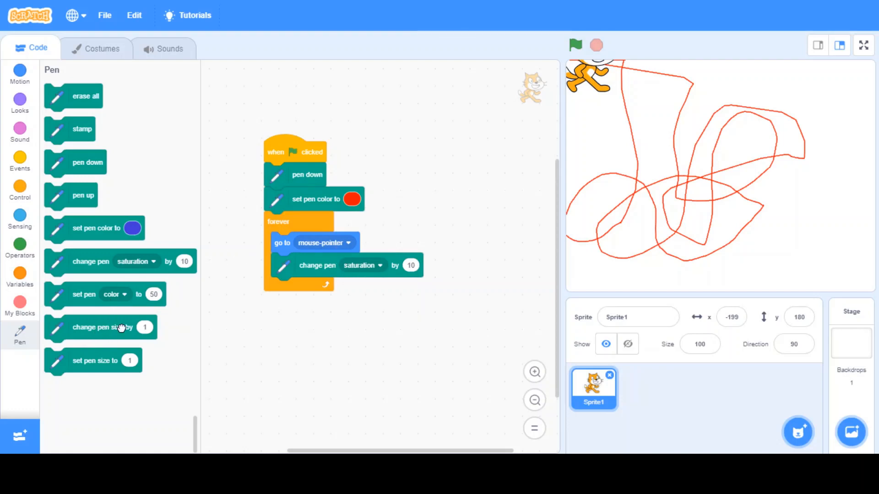
Add 'change pen size by 10' before the loop, set the block back to color, run, stop and clear the stage
left_click_drag(104, 326, 323, 223)
type("10")
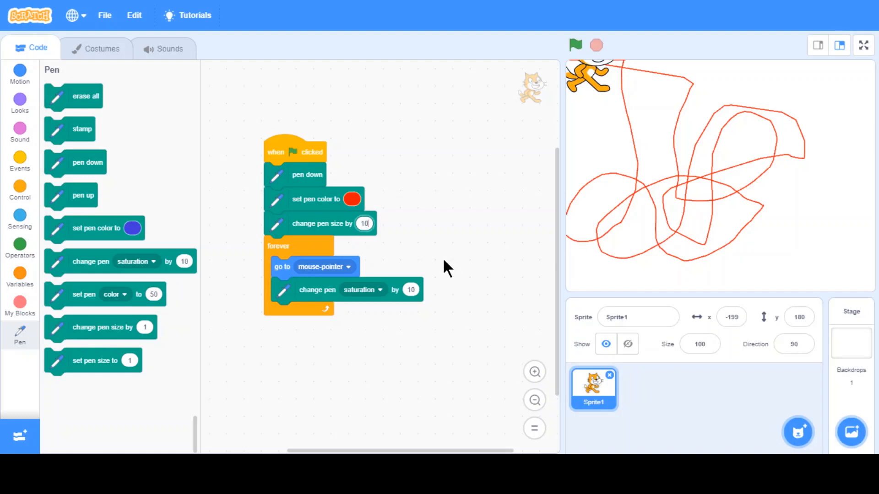
mouse_move(80, 130)
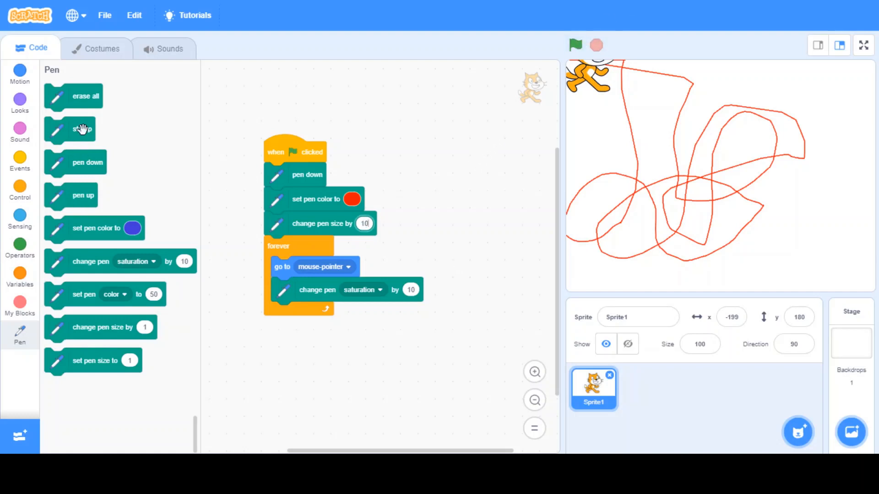
left_click(575, 45)
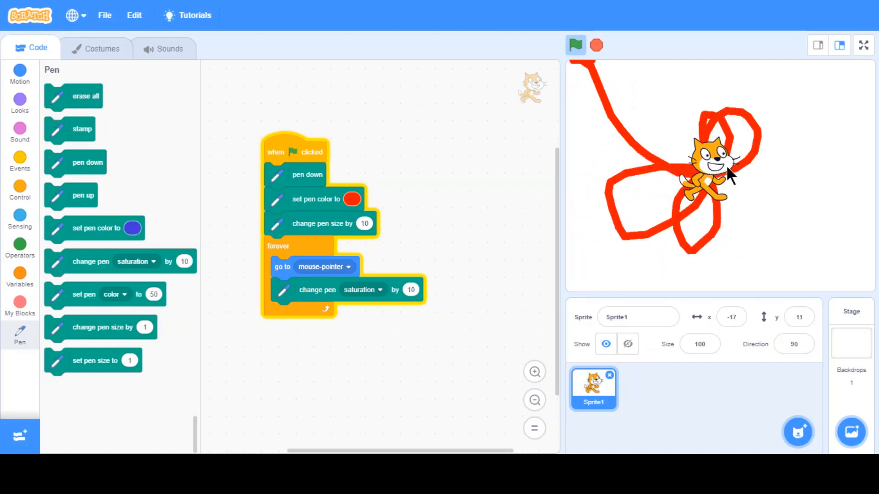
mouse_move(727, 95)
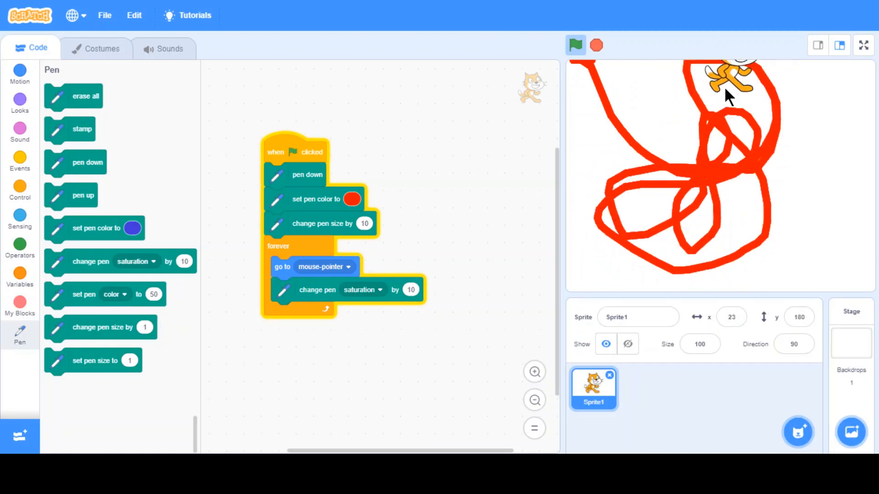
left_click(597, 46)
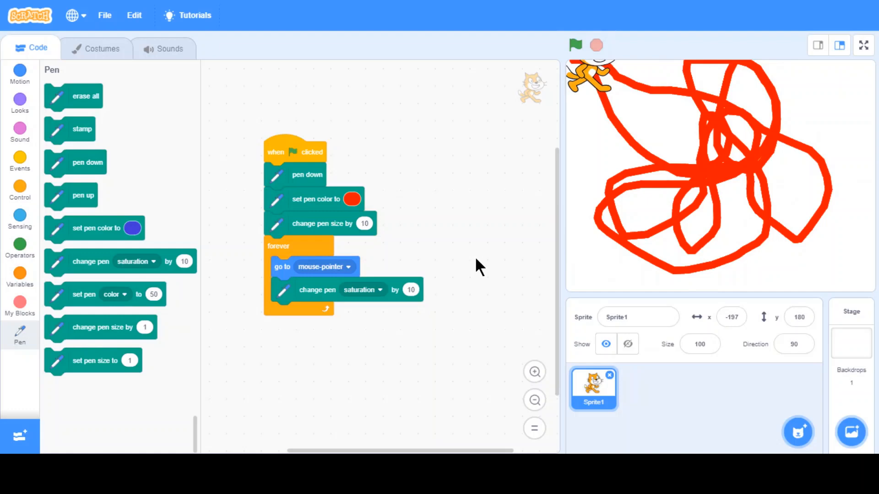
left_click(575, 44)
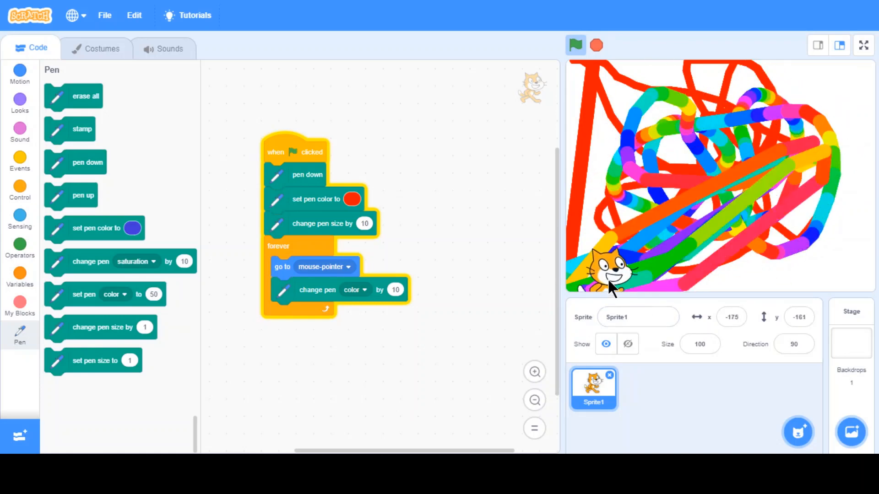
mouse_move(792, 179)
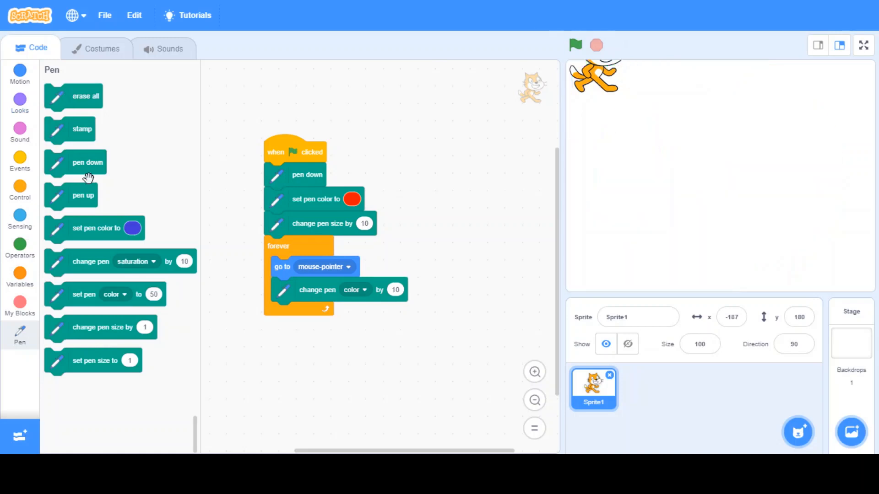
mouse_move(613, 151)
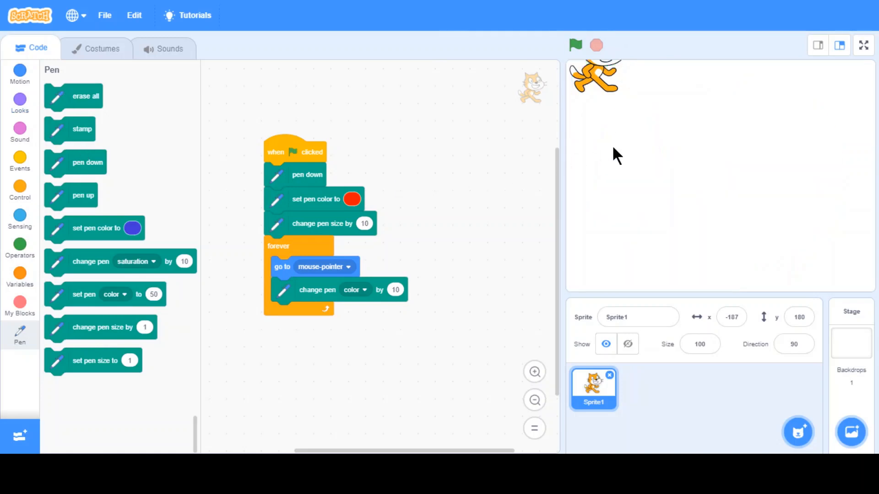
mouse_move(249, 146)
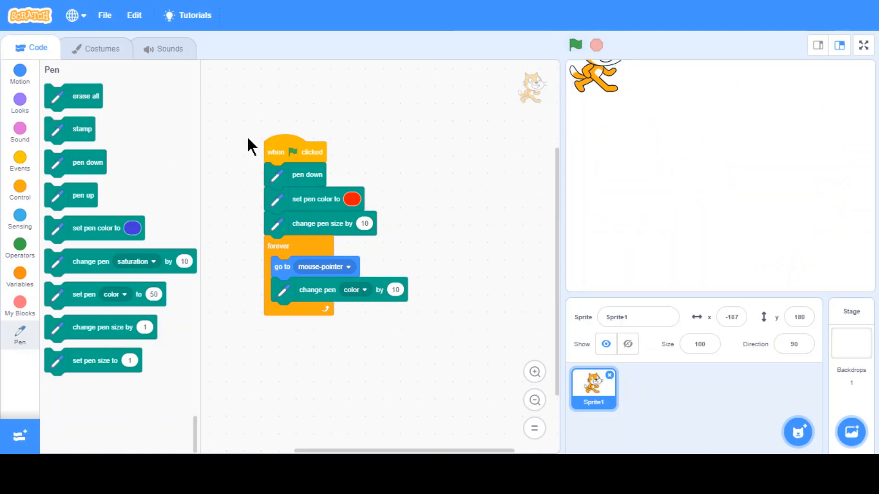
mouse_move(294, 155)
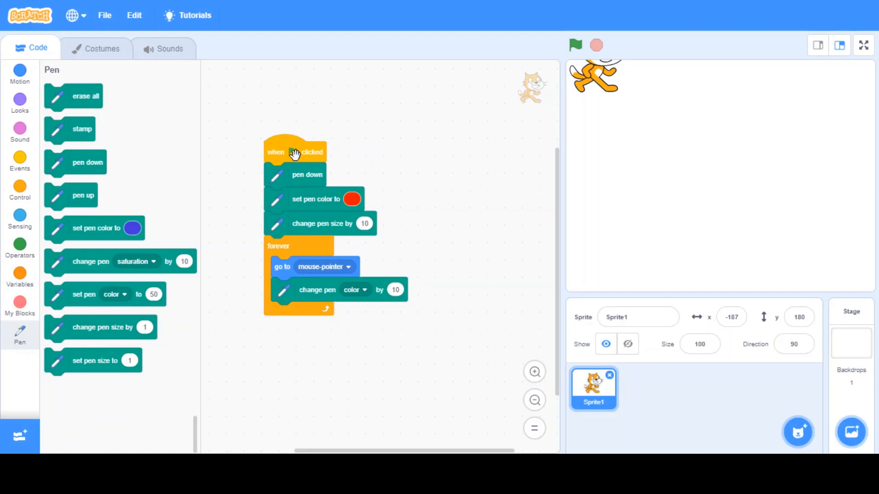
mouse_move(302, 200)
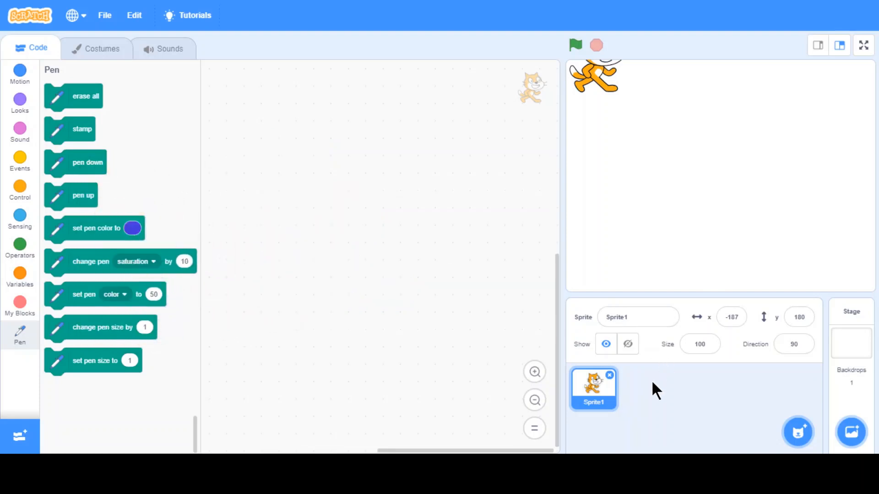
mouse_move(614, 389)
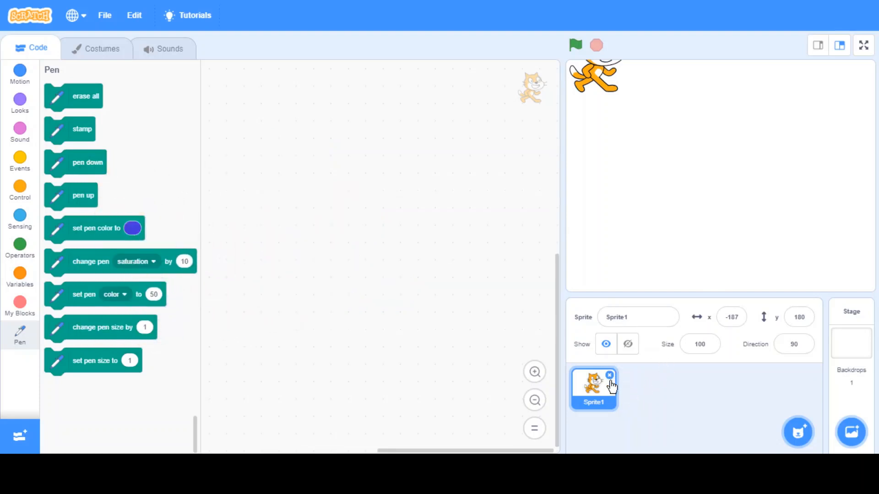
Delete the cat sprite and add the Pencil sprite from the library
left_click(609, 375)
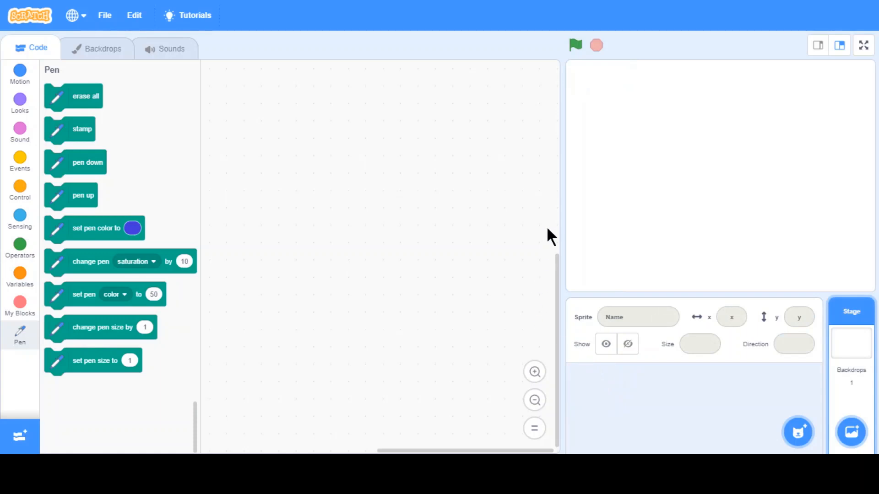
mouse_move(624, 195)
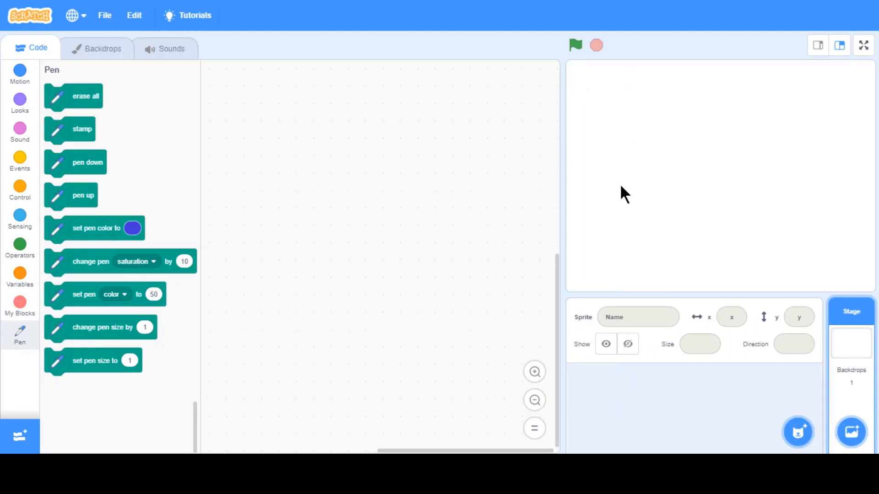
left_click(798, 432)
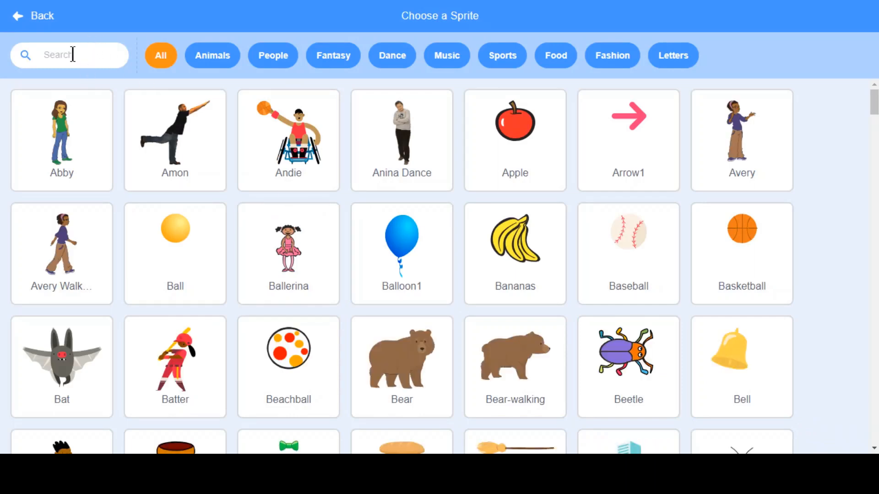
type("pex")
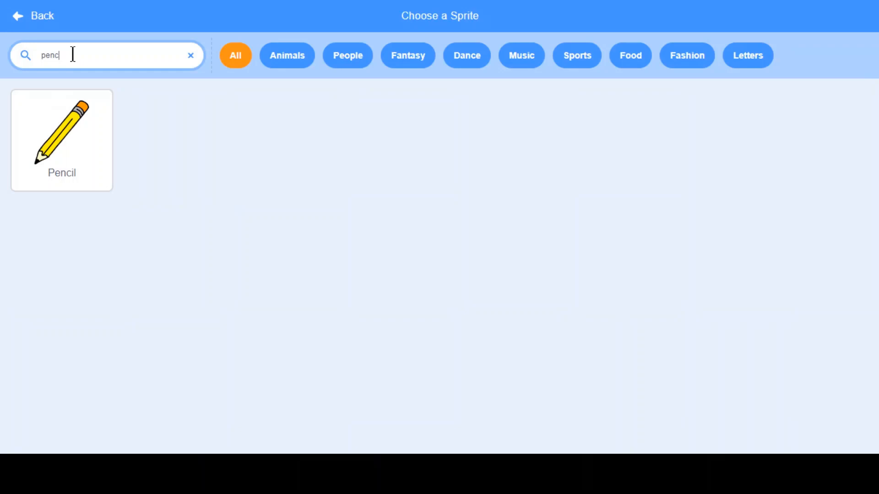
left_click(61, 137)
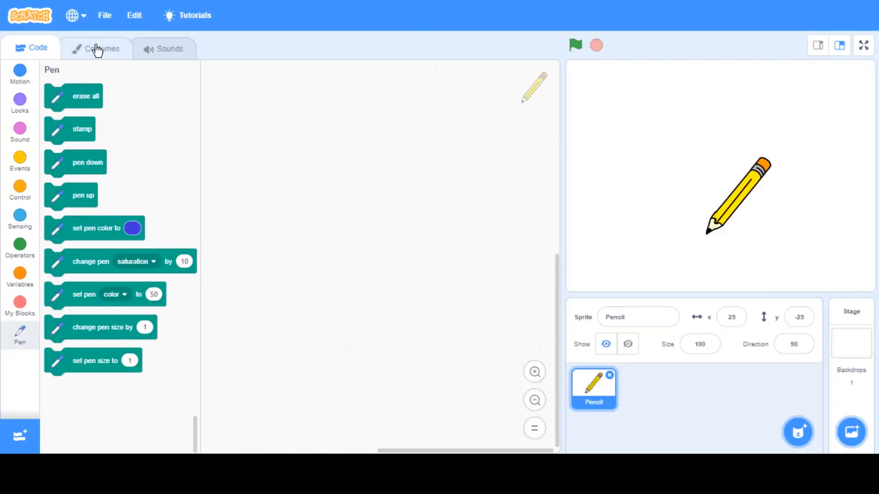
In Costumes, switch to the pencil's second costume with its tip at the centre
left_click(103, 48)
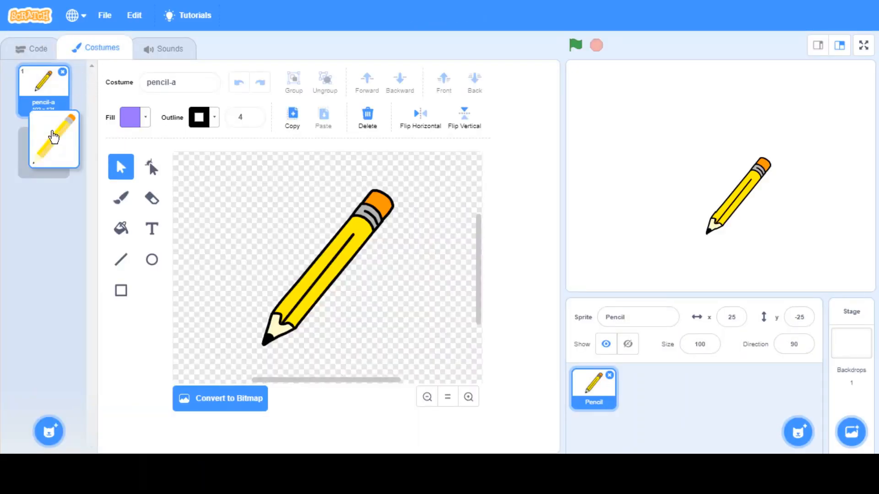
left_click(44, 145)
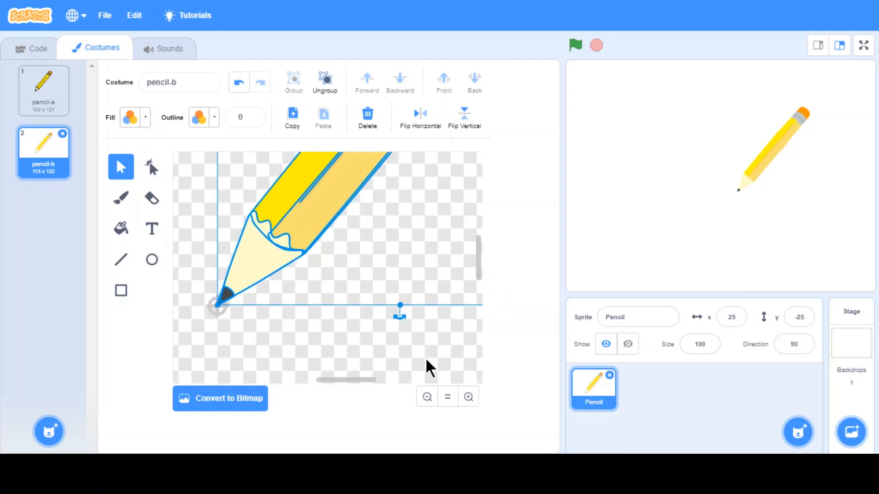
mouse_move(37, 53)
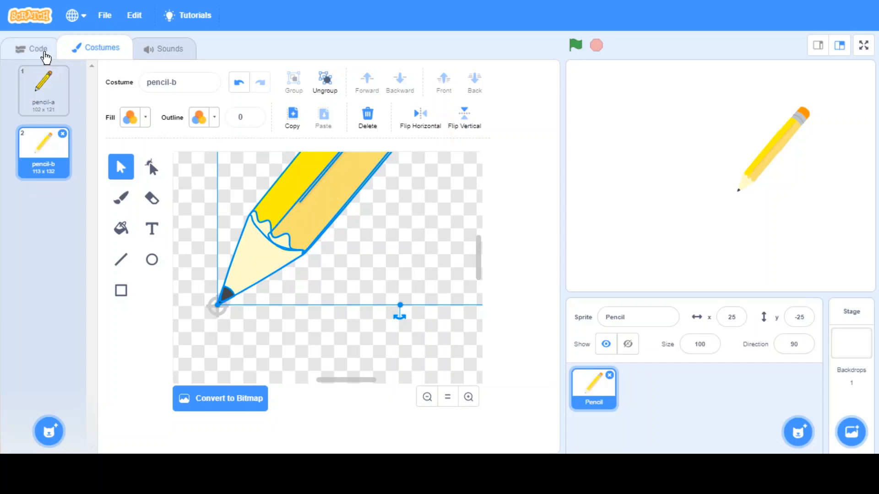
On the Code tab stack when flag clicked, forever, go to mouse-pointer
left_click(35, 48)
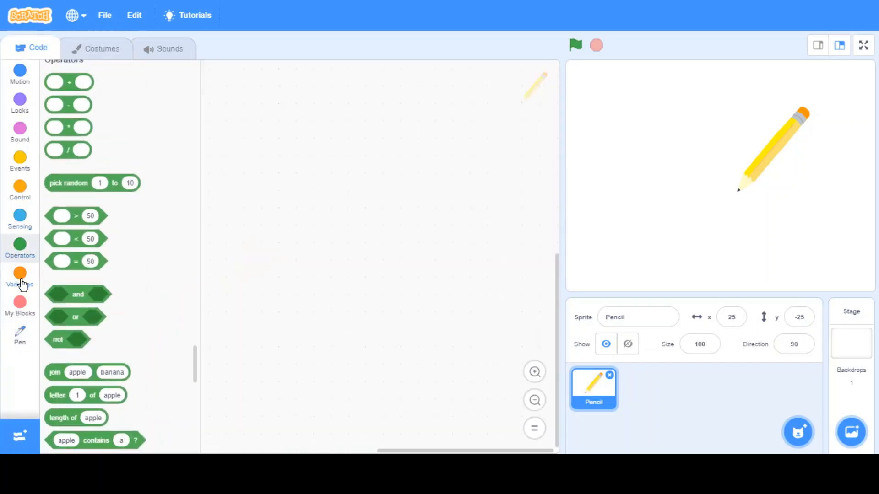
left_click(20, 166)
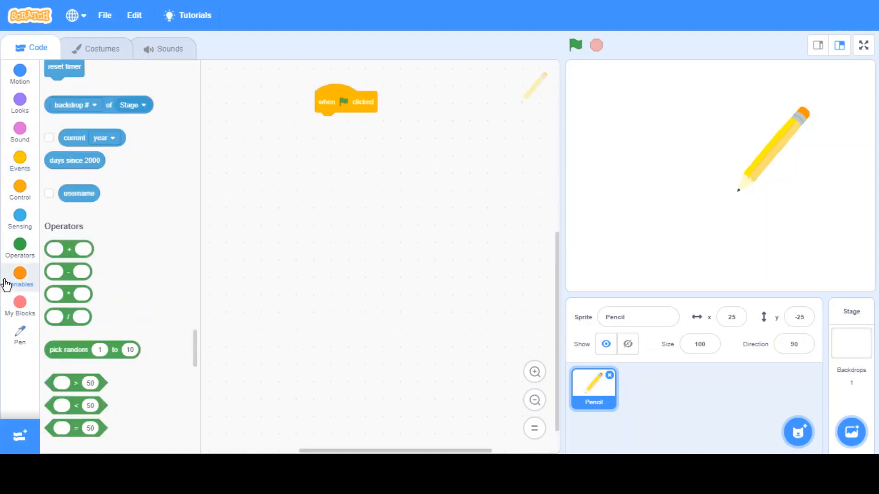
left_click(21, 190)
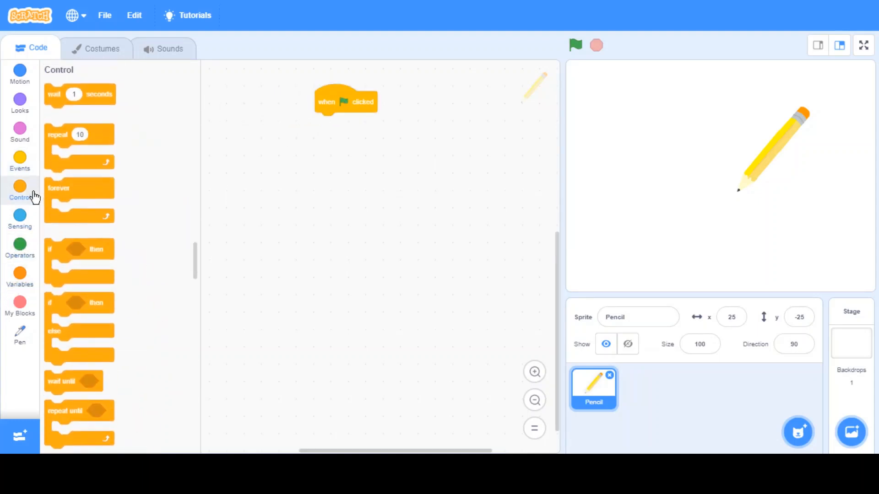
left_click_drag(79, 193, 348, 124)
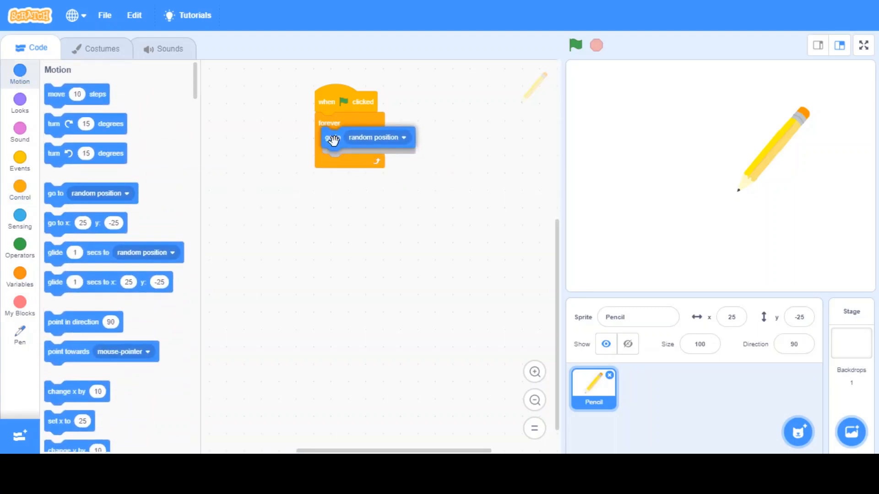
left_click(377, 137)
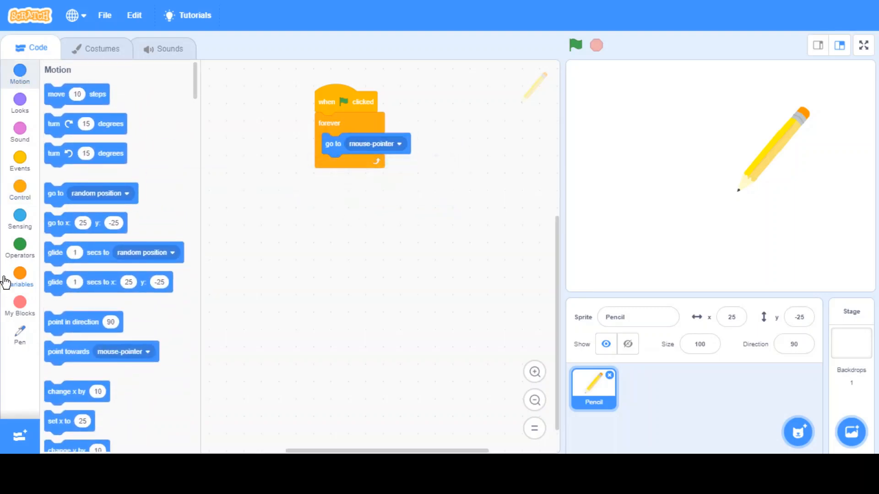
left_click(20, 168)
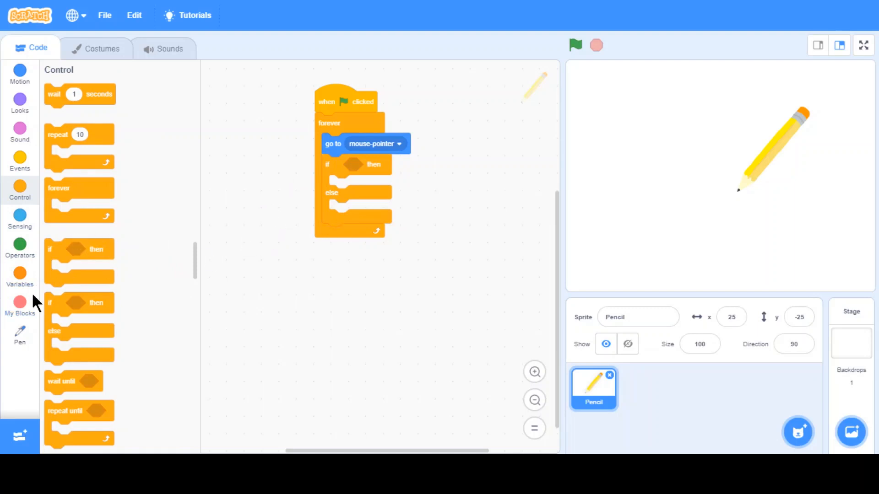
Add an if mouse down? branch with pen down in then and pen up in else
left_click(21, 331)
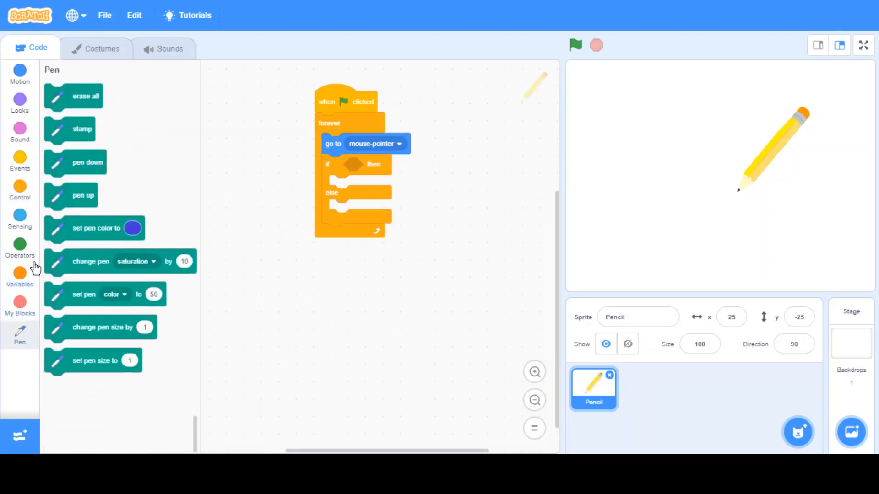
left_click(20, 218)
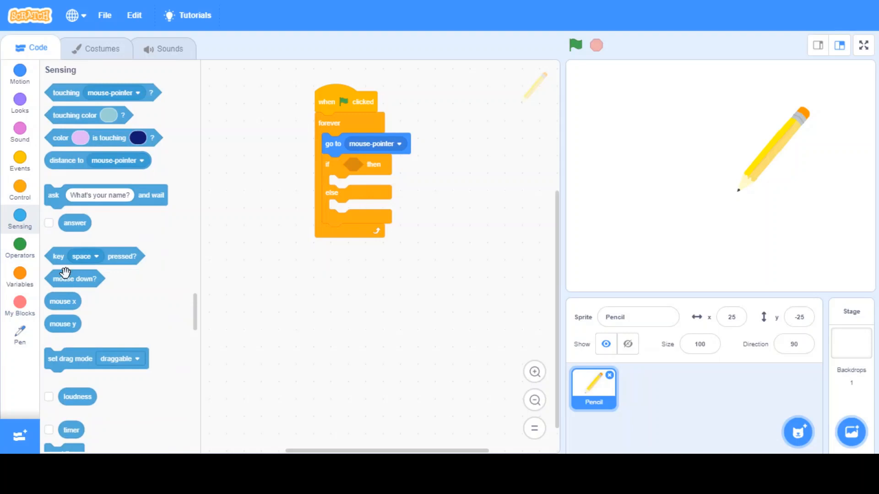
left_click_drag(74, 278, 370, 164)
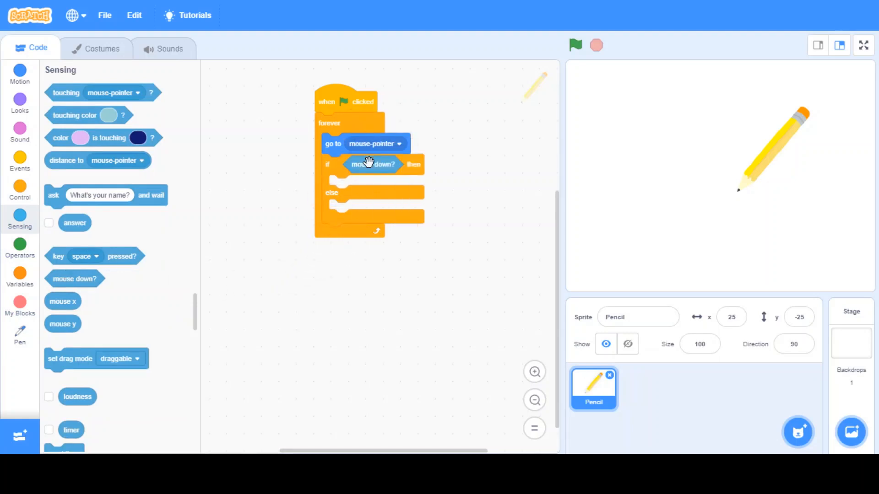
mouse_move(69, 227)
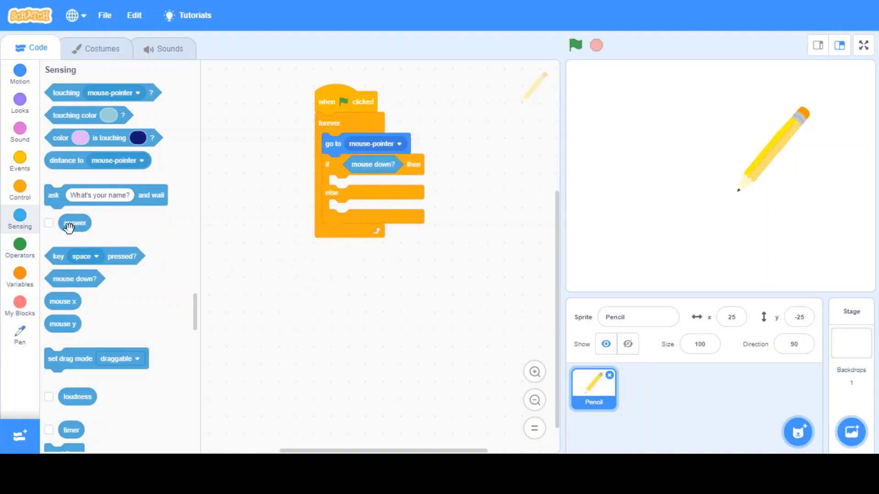
left_click(20, 333)
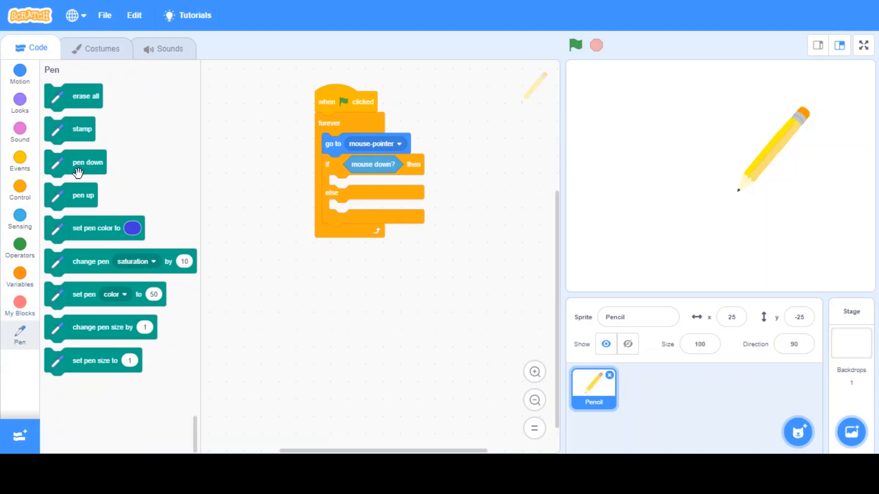
left_click_drag(82, 194, 367, 187)
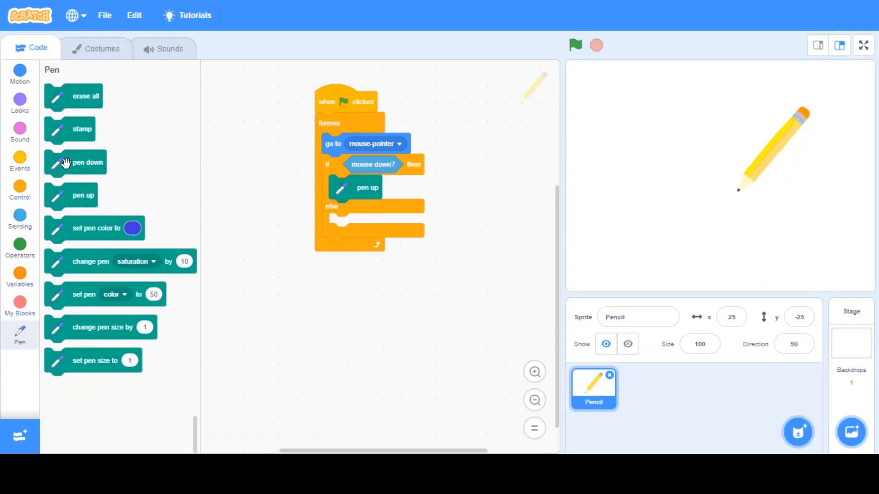
left_click_drag(84, 162, 184, 206)
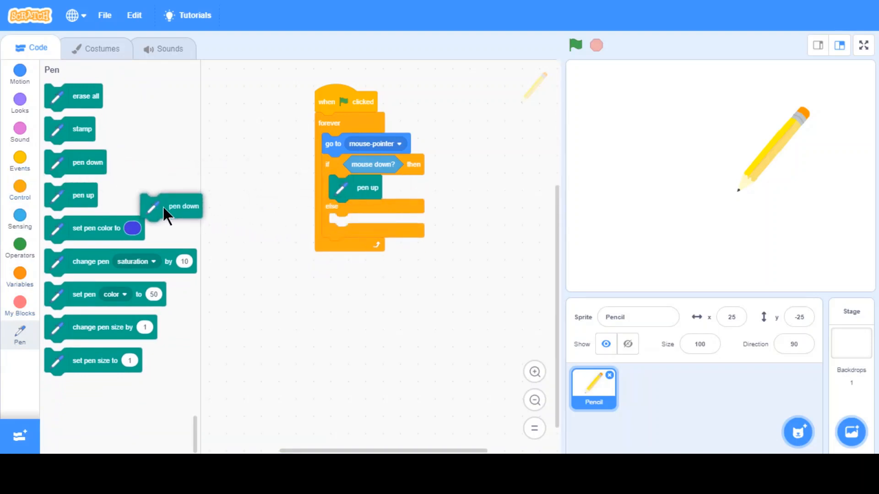
left_click_drag(171, 206, 372, 187)
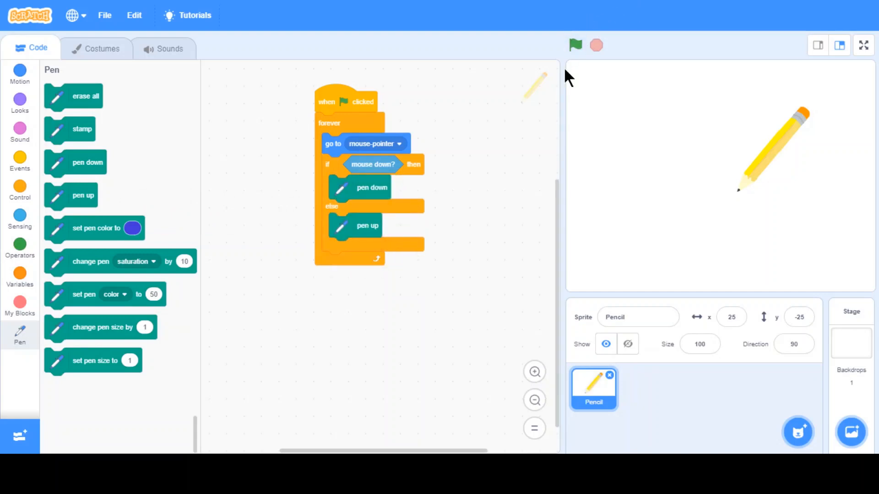
Run the project and drag the mouse to draw blue scribbled lines across the stage
left_click(574, 46)
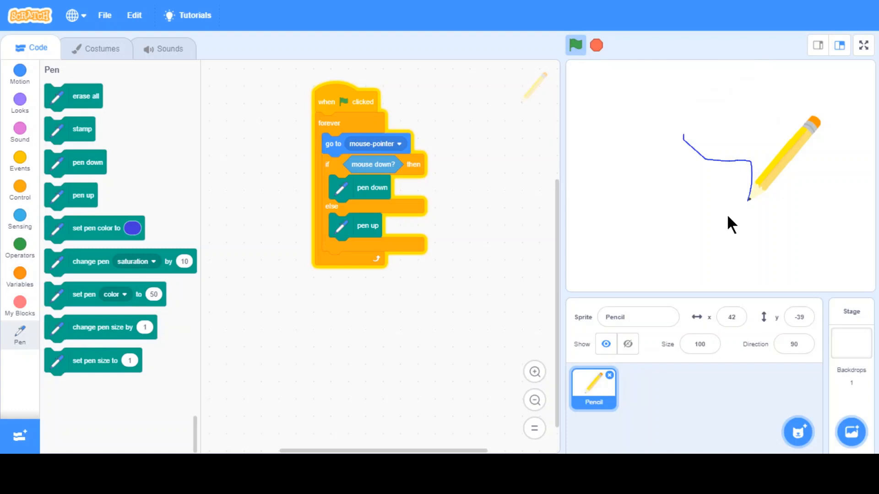
left_click_drag(729, 224, 628, 193)
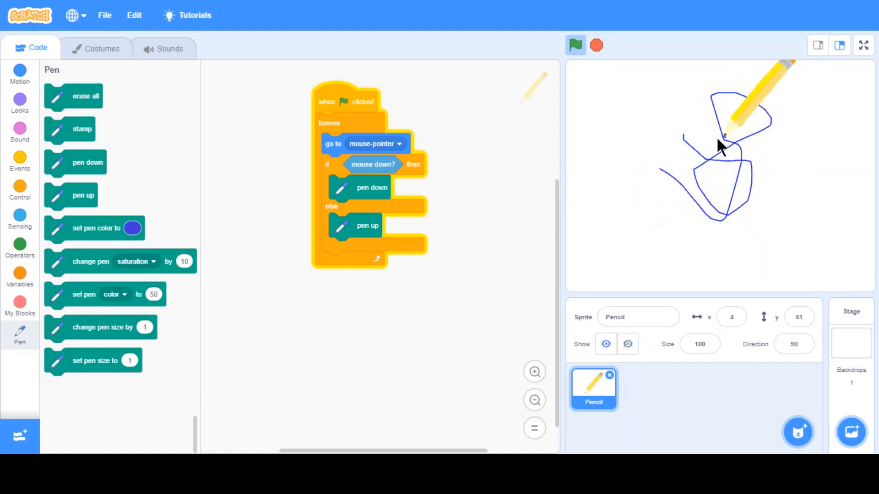
left_click_drag(723, 140, 796, 145)
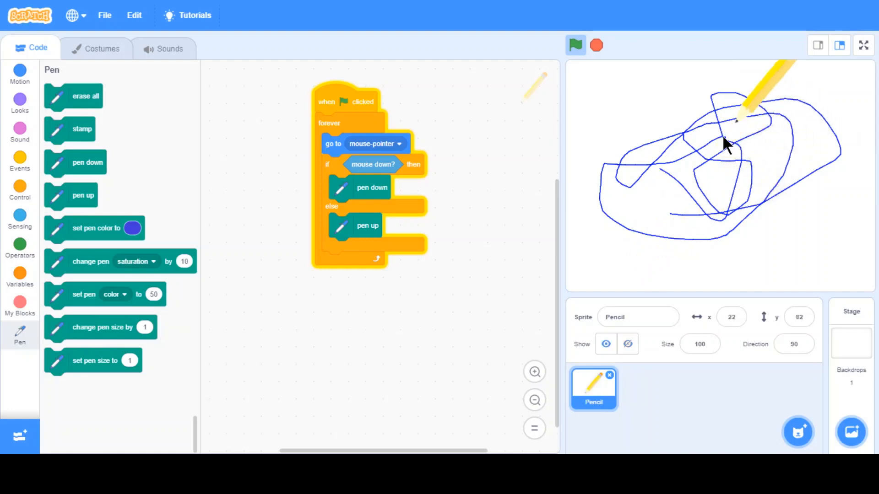
left_click_drag(729, 142, 802, 147)
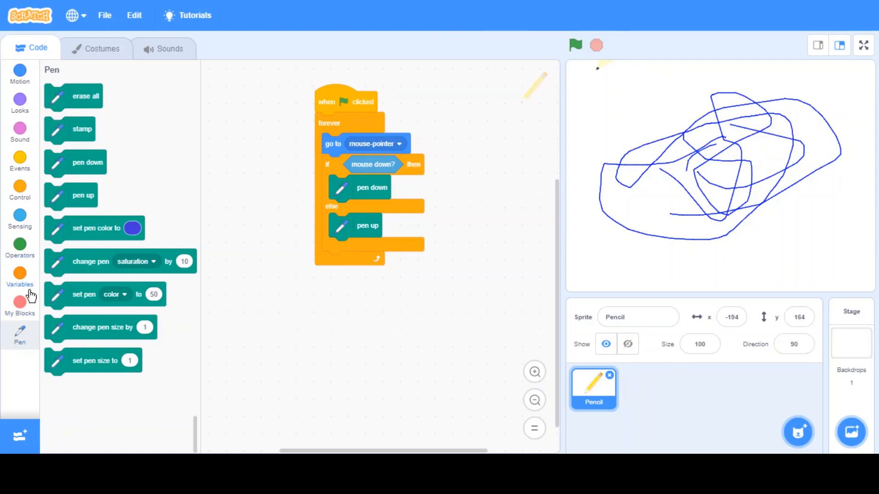
Add a second if with key space pressed? as its condition below the pen branches
left_click(20, 189)
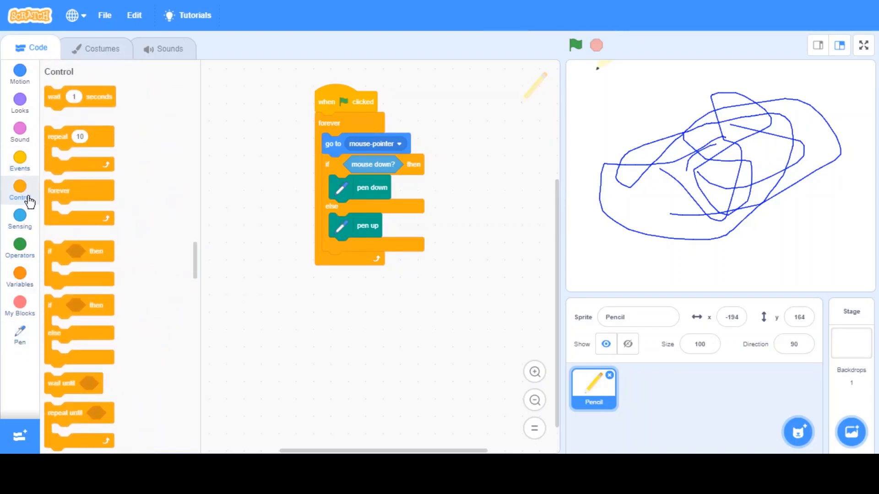
left_click_drag(78, 250, 409, 291)
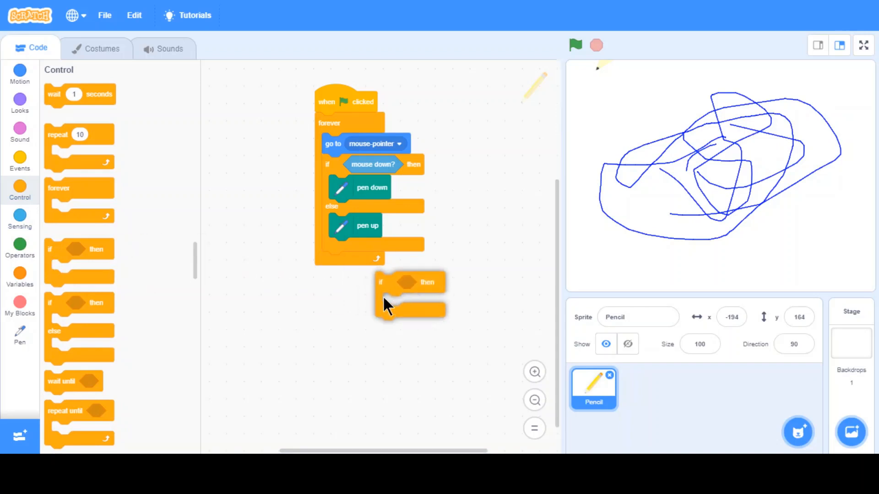
left_click(19, 335)
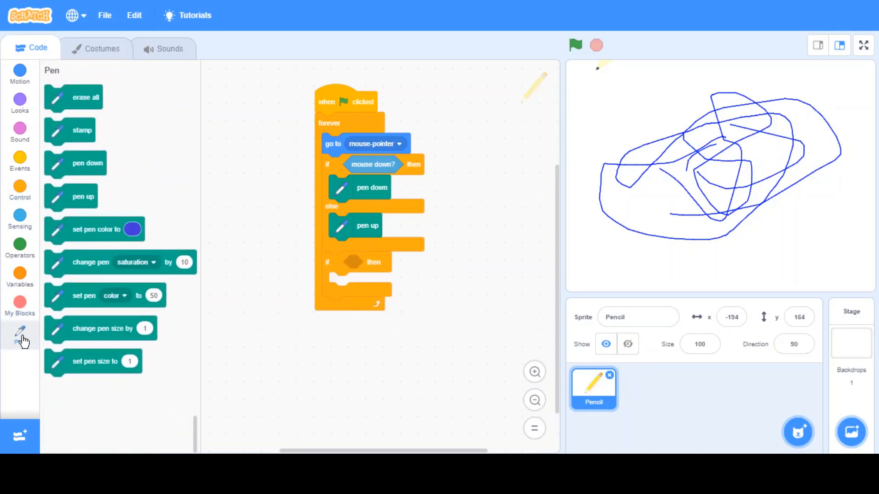
left_click(21, 217)
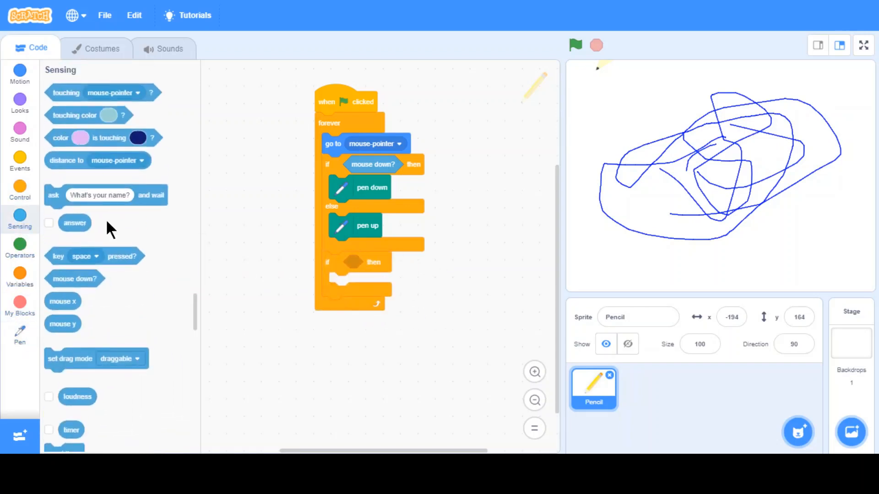
left_click_drag(81, 256, 375, 262)
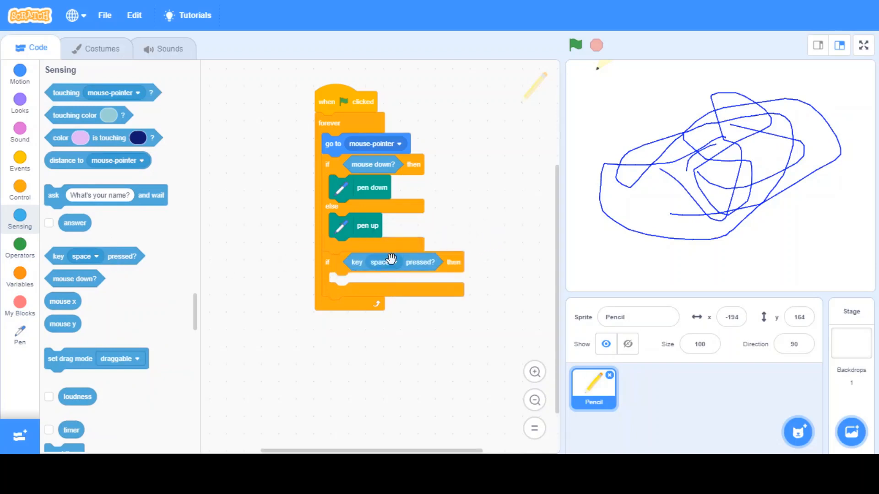
mouse_move(370, 303)
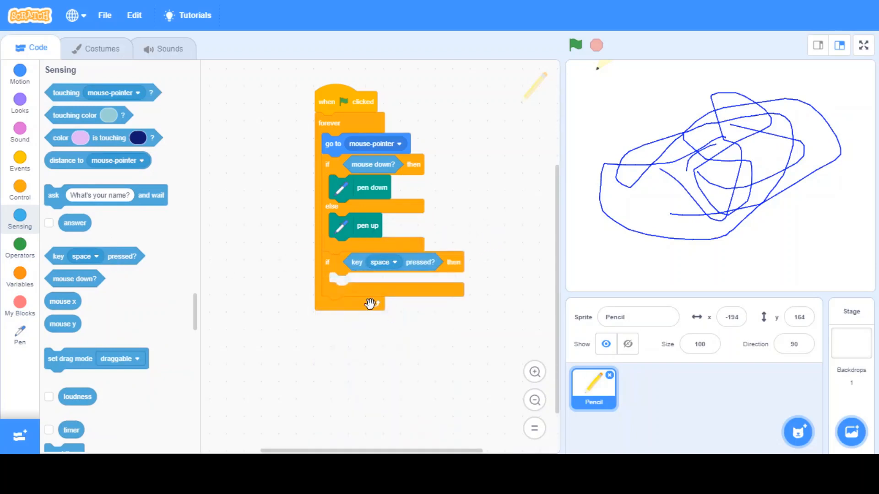
Put 'change pen color by 10' inside it, choosing color rather than saturation
left_click(19, 335)
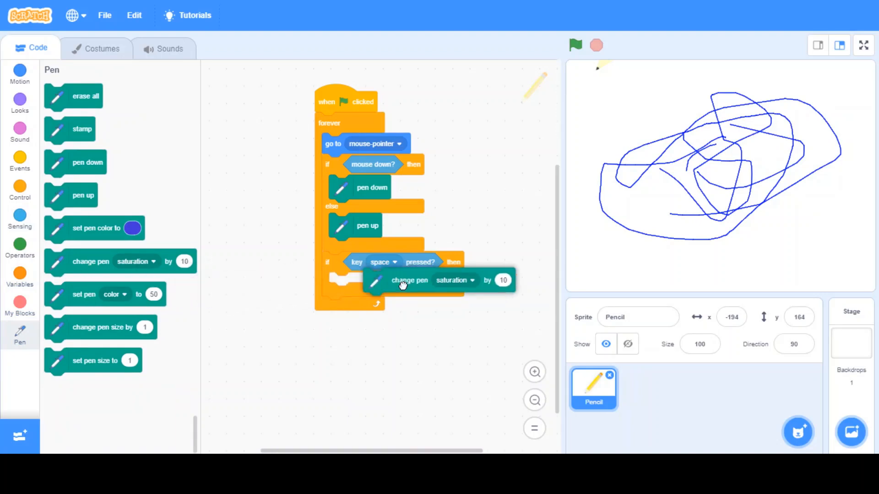
left_click(453, 280)
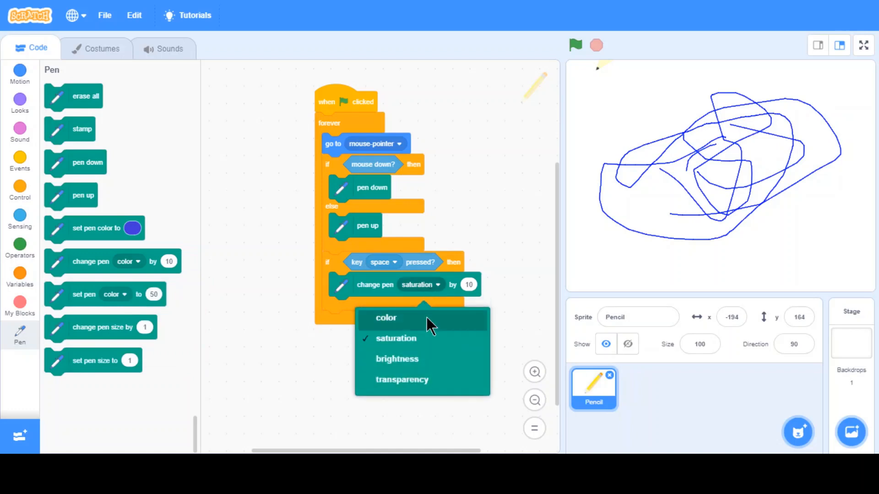
left_click(386, 319)
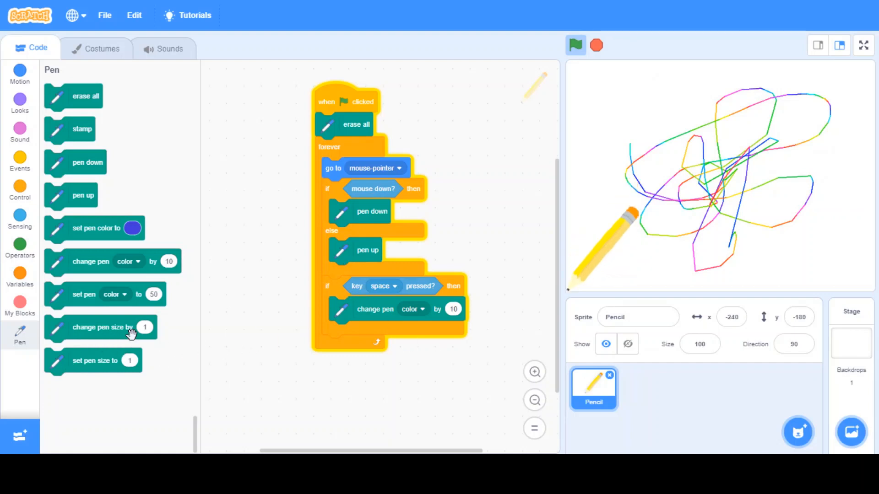
mouse_move(79, 350)
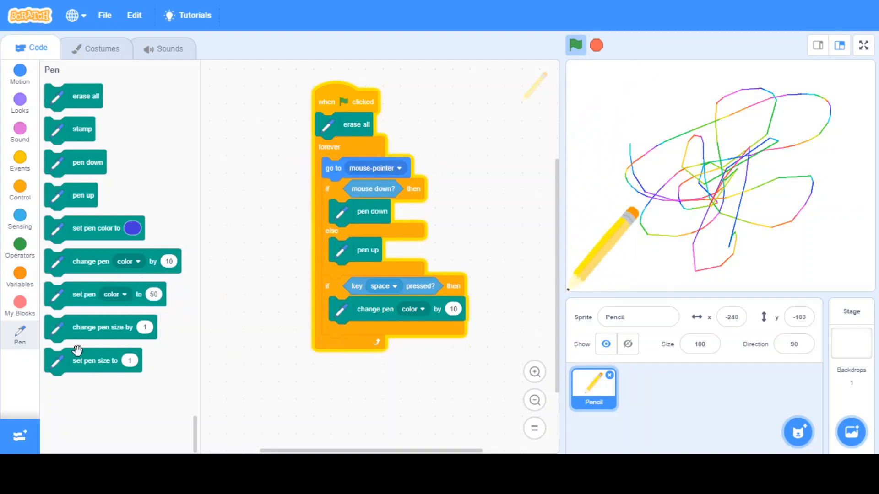
Set pen size 5 after erase all, test thick rainbow strokes, then restart to a clean stage
left_click_drag(94, 360, 365, 148)
type("5")
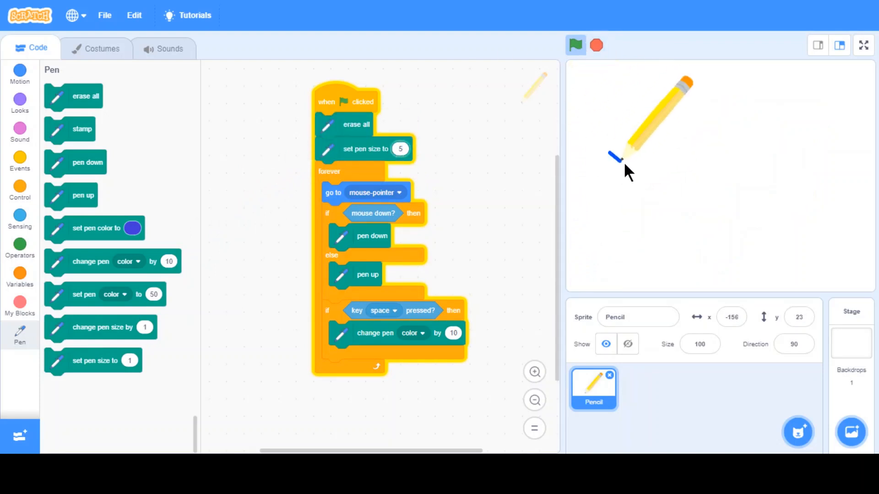
left_click_drag(615, 157, 706, 201)
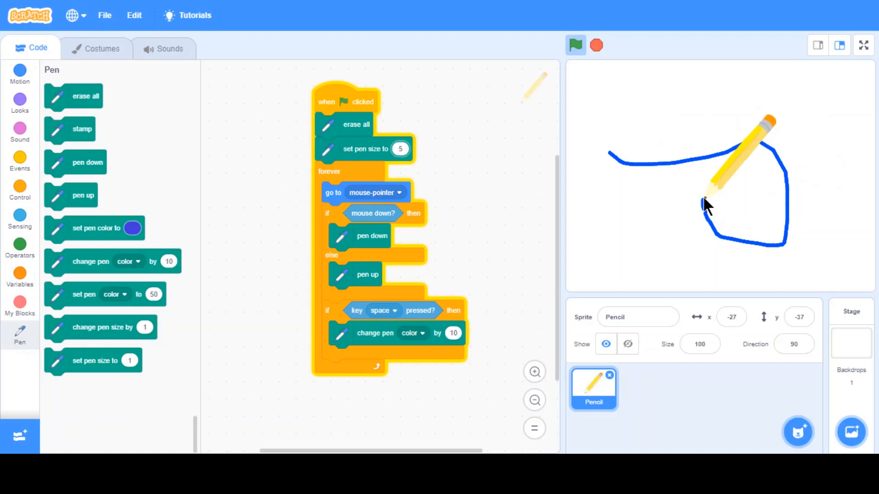
left_click_drag(706, 204, 751, 285)
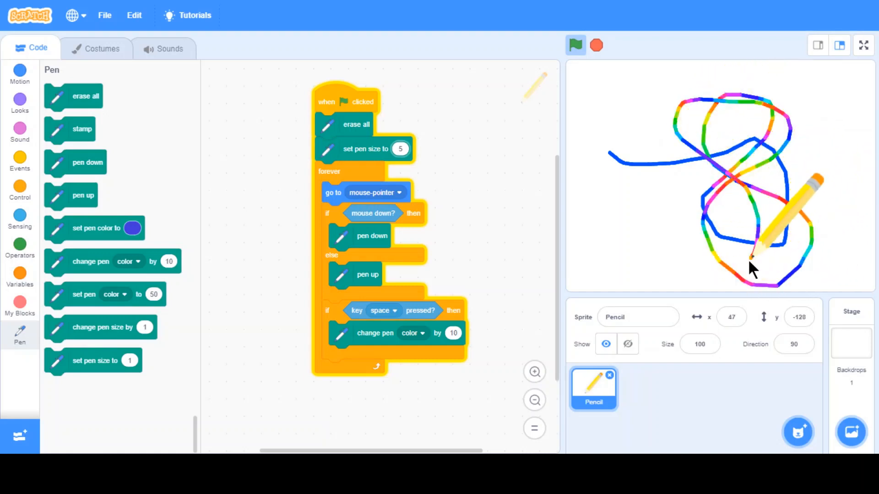
left_click_drag(750, 269, 835, 79)
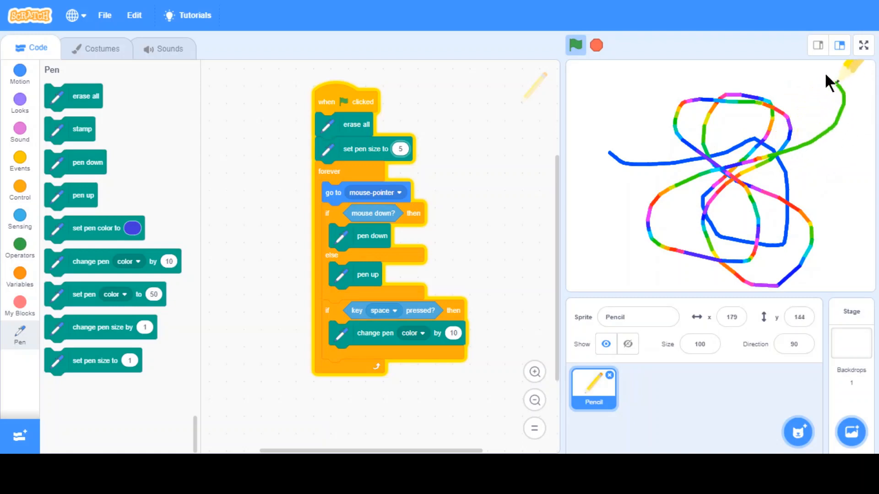
mouse_move(728, 281)
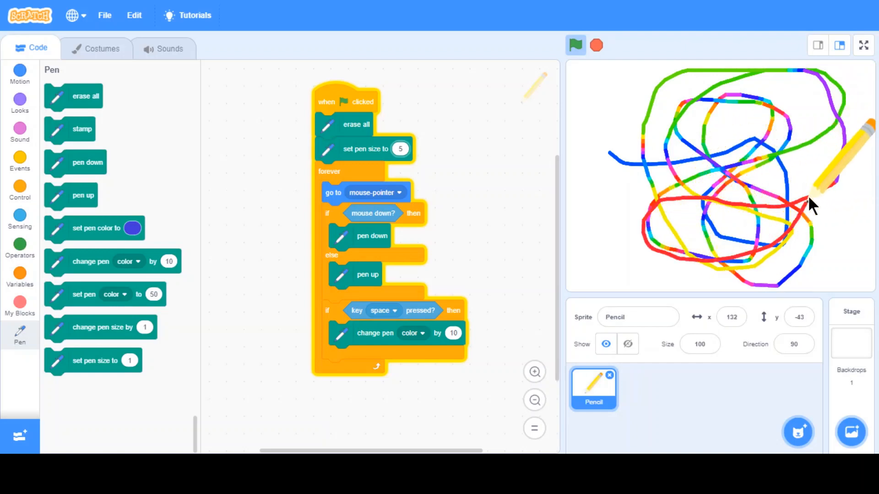
mouse_move(736, 178)
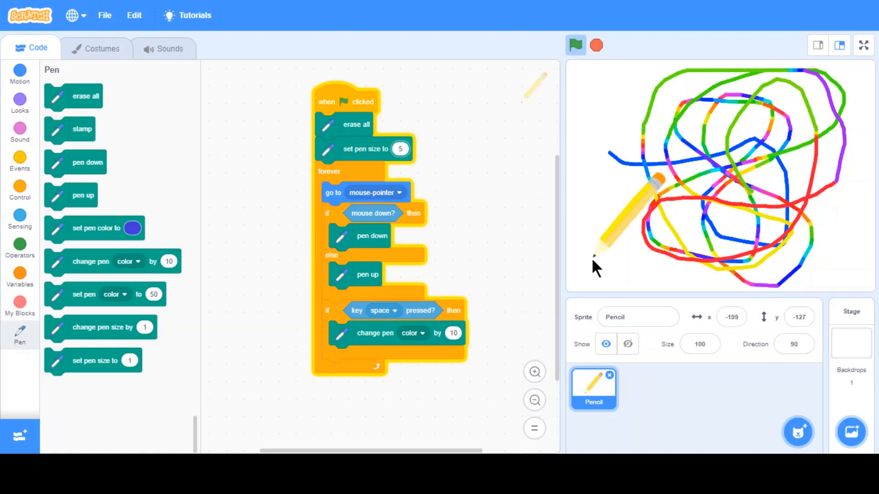
left_click(574, 44)
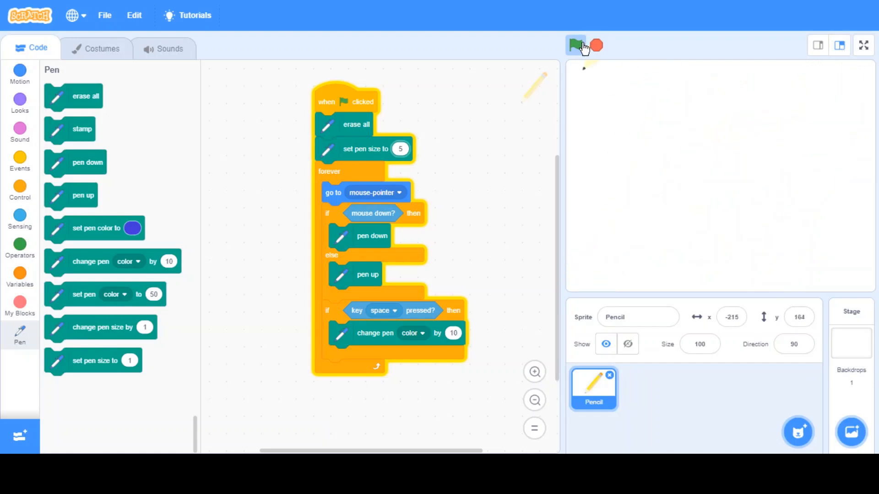
Duplicate the 'if key space pressed' check and place the copy below the first in the loop
left_click(575, 45)
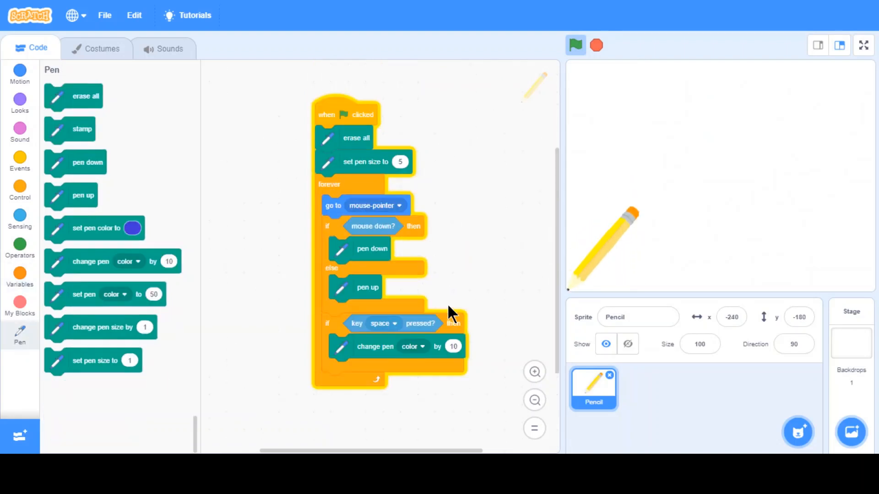
mouse_move(416, 323)
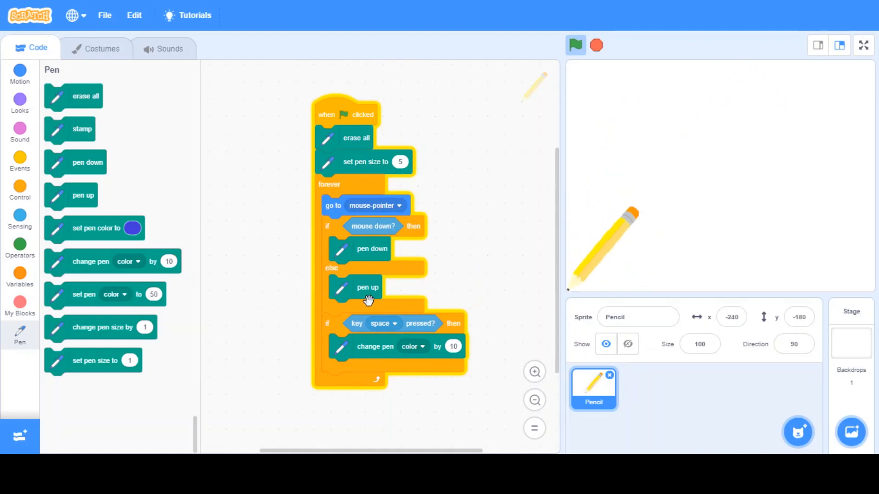
mouse_move(368, 331)
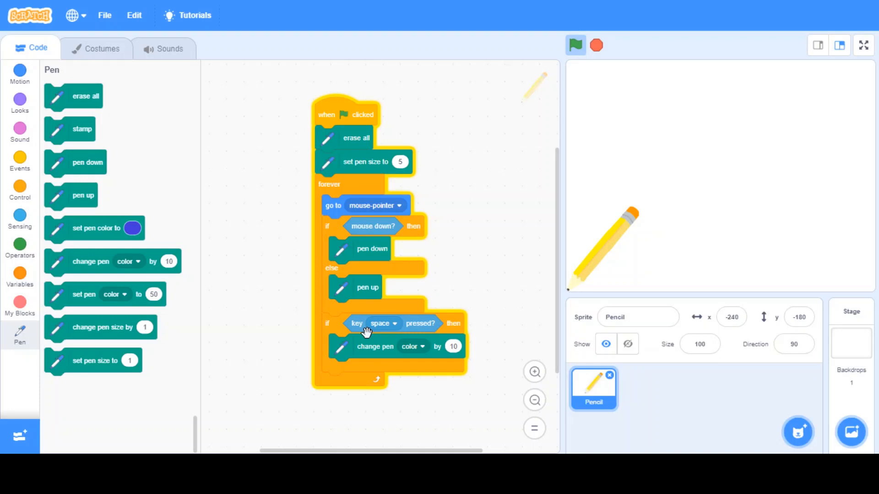
mouse_move(619, 211)
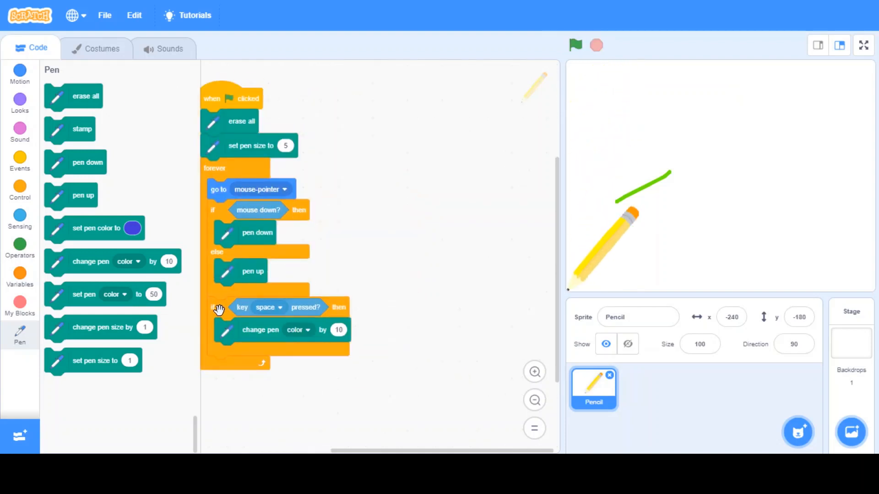
left_click_drag(235, 308, 235, 366)
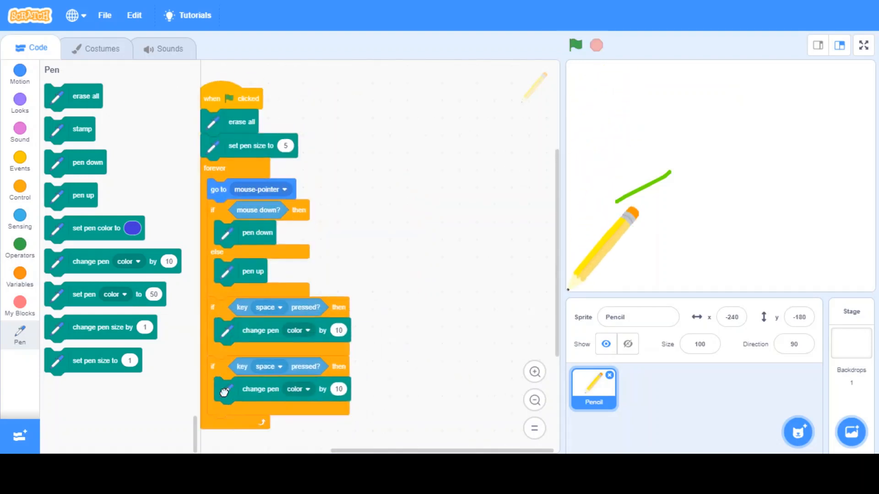
left_click(575, 44)
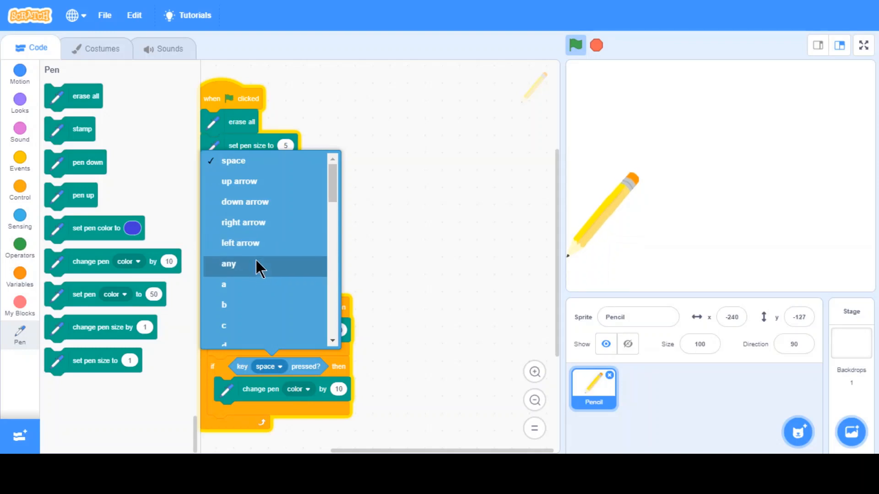
scroll("down", 3)
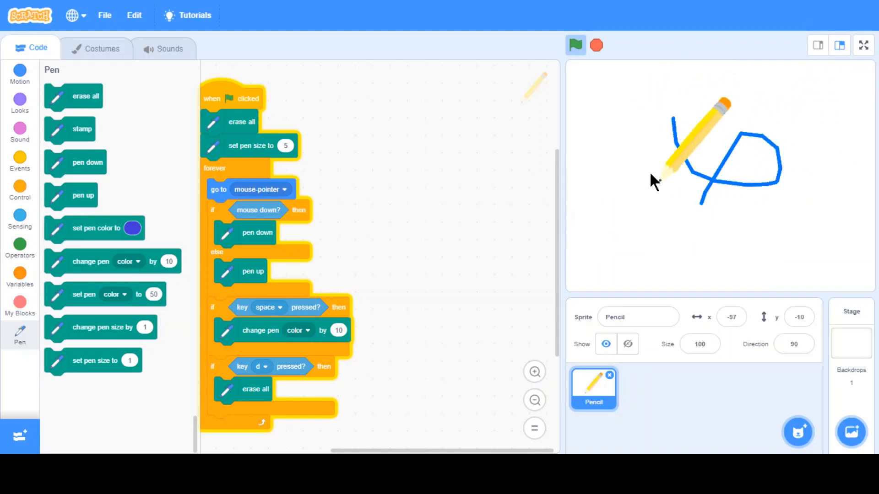
Draw a test scribble, wipe it with d, then draw a new blue curve across the stage
left_click_drag(655, 180, 779, 174)
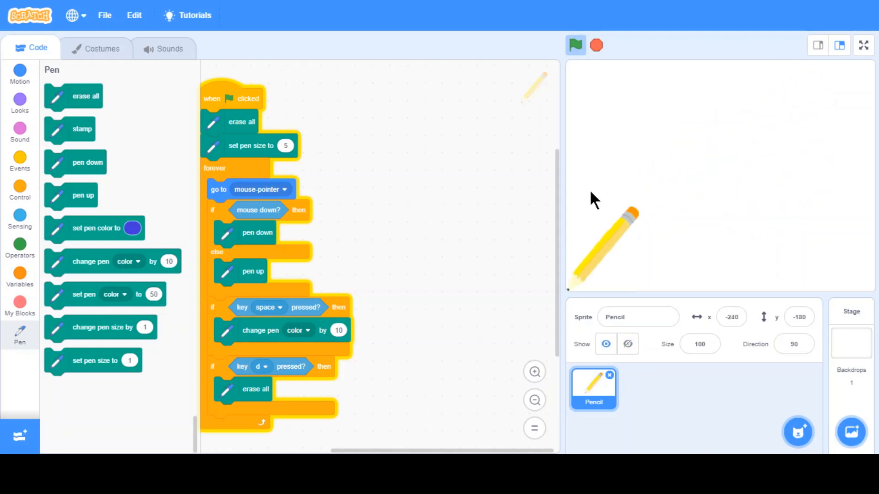
mouse_move(6, 416)
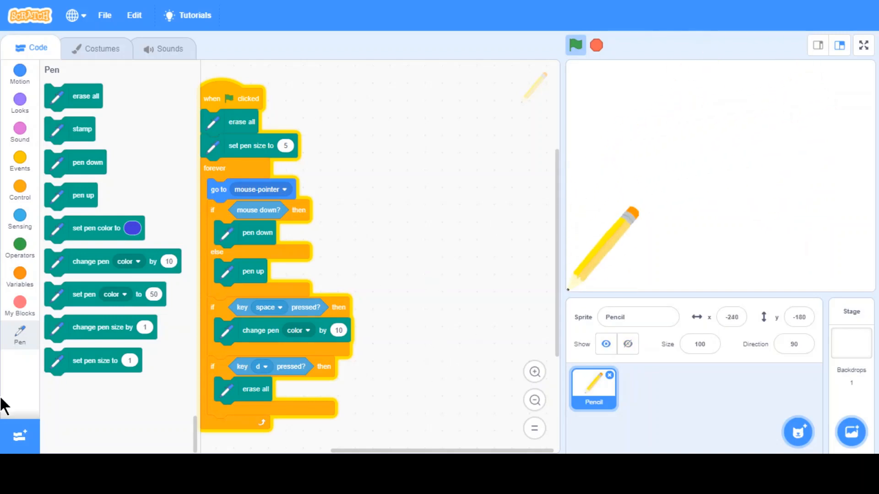
mouse_move(659, 247)
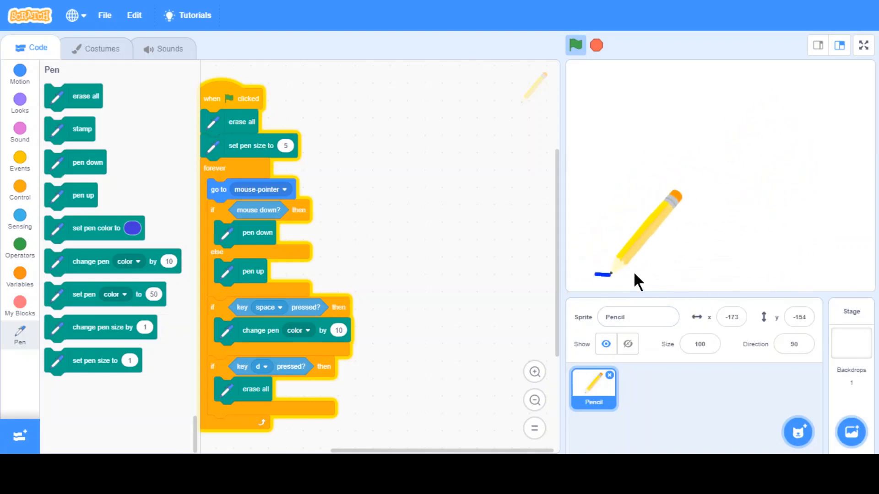
left_click_drag(602, 275, 703, 156)
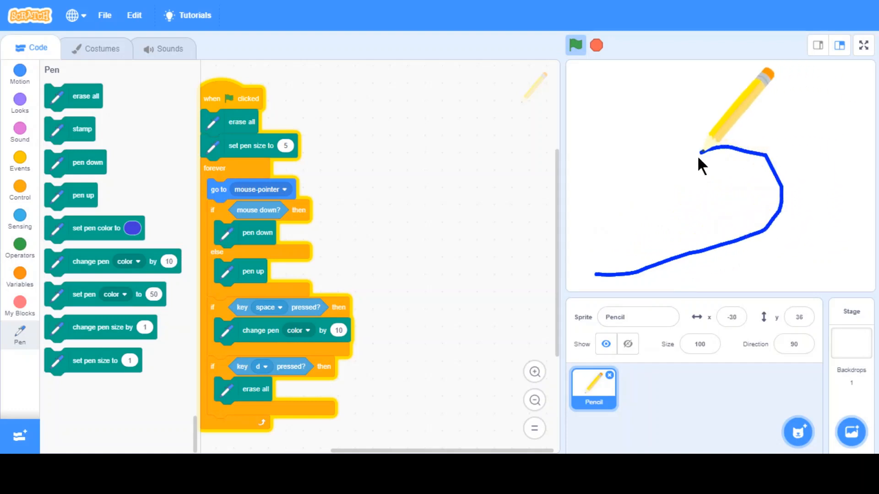